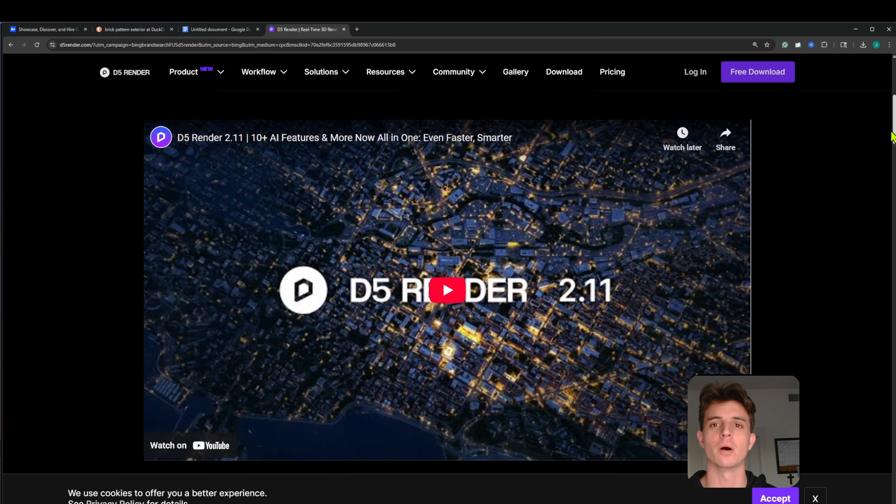
# Go from Home to Workflow, through the Lite page, to the Sync plugins list.
pyautogui.scroll(-3)
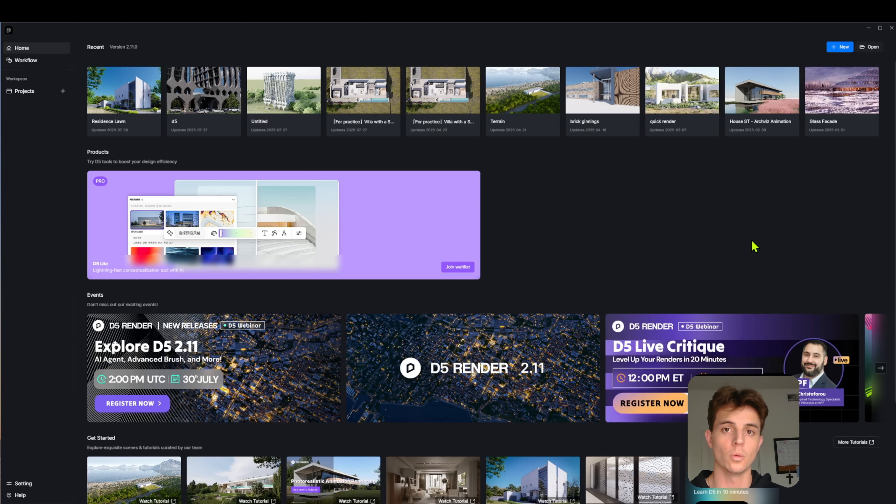
pyautogui.moveTo(95, 49)
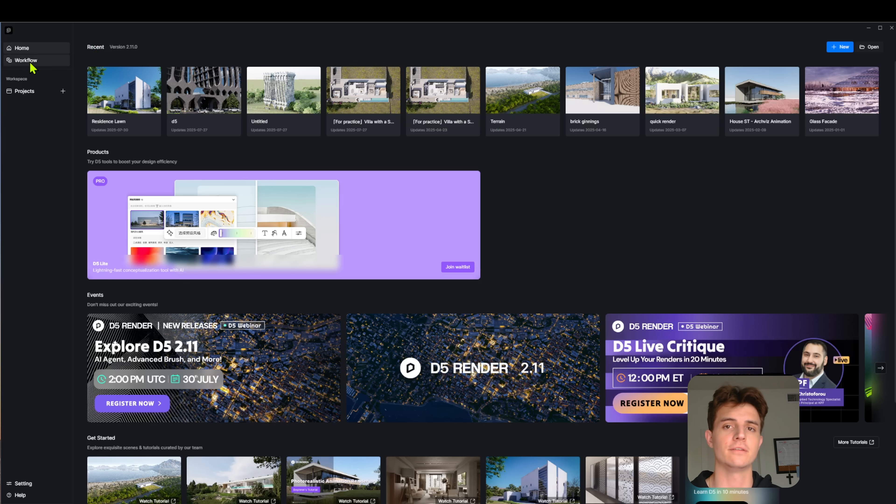
pyautogui.scroll(-3)
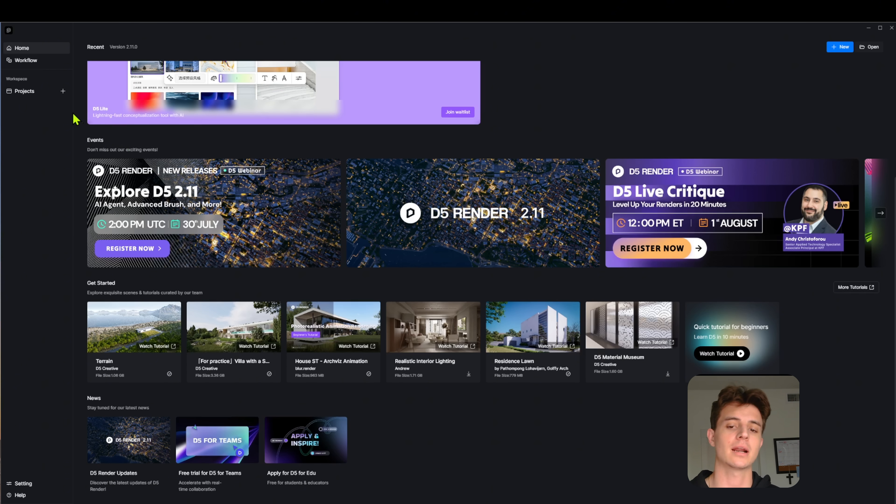
pyautogui.moveTo(38, 62)
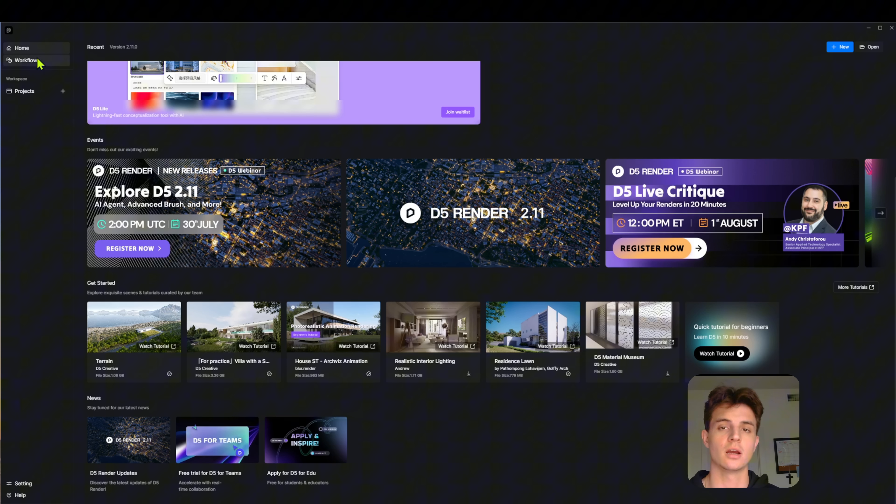
pyautogui.click(25, 60)
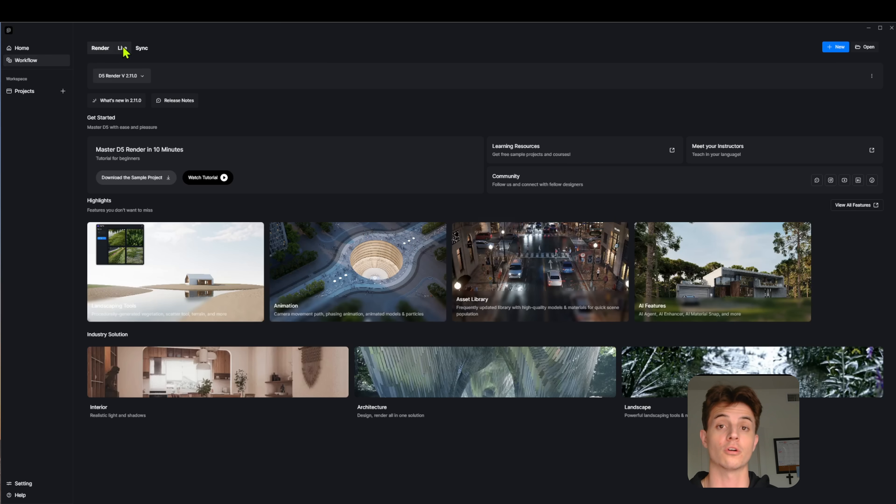
pyautogui.click(122, 48)
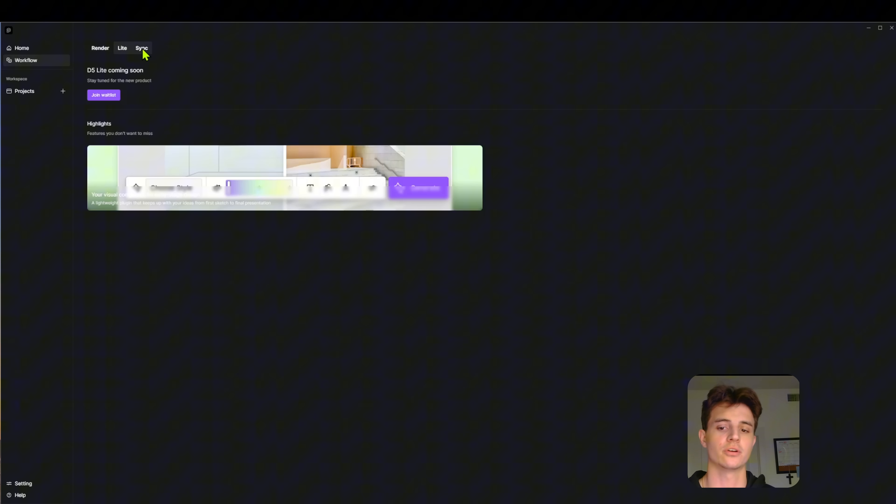
pyautogui.click(141, 48)
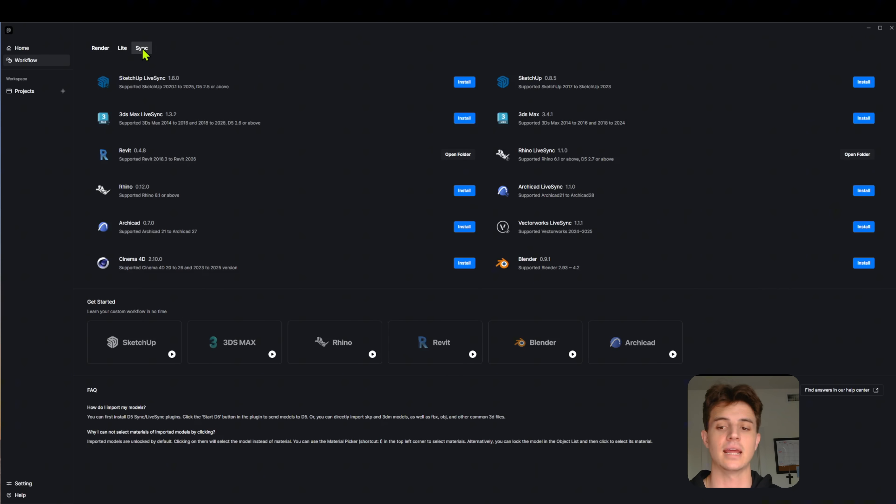
pyautogui.moveTo(737, 181)
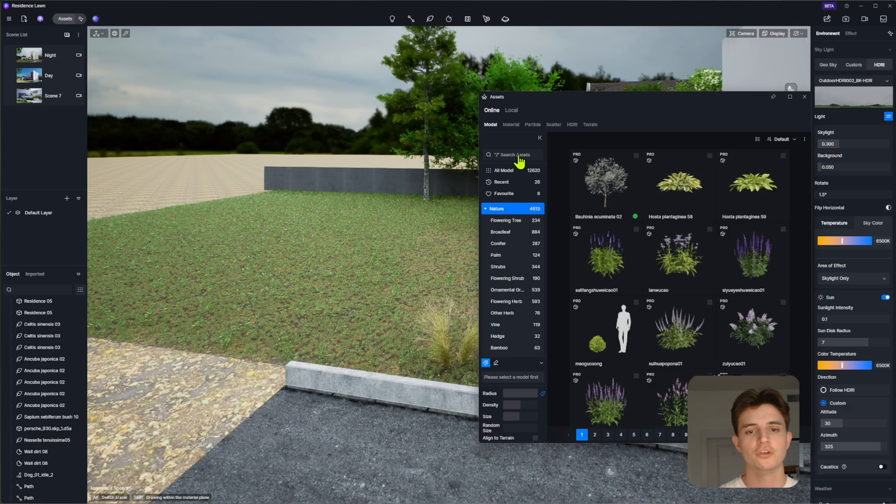
# Filter assets to favourites, pick a shrub and start a new plant scatter on the lawn.
pyautogui.click(504, 193)
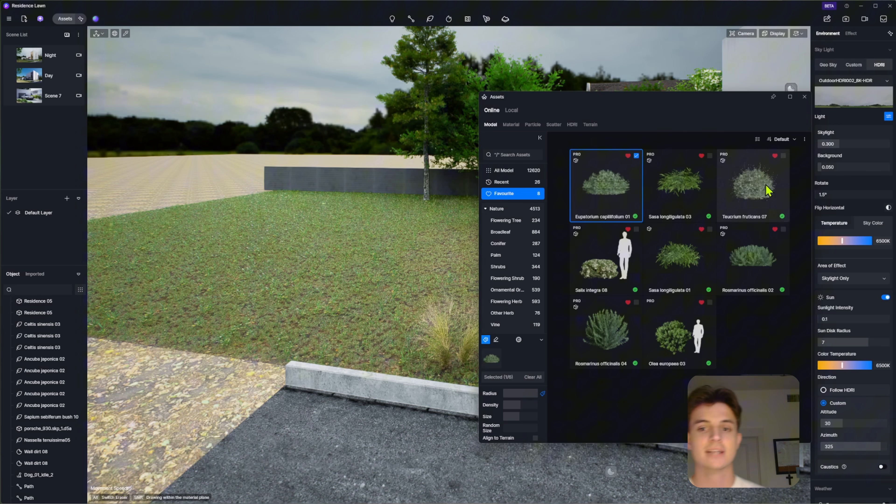
pyautogui.click(751, 257)
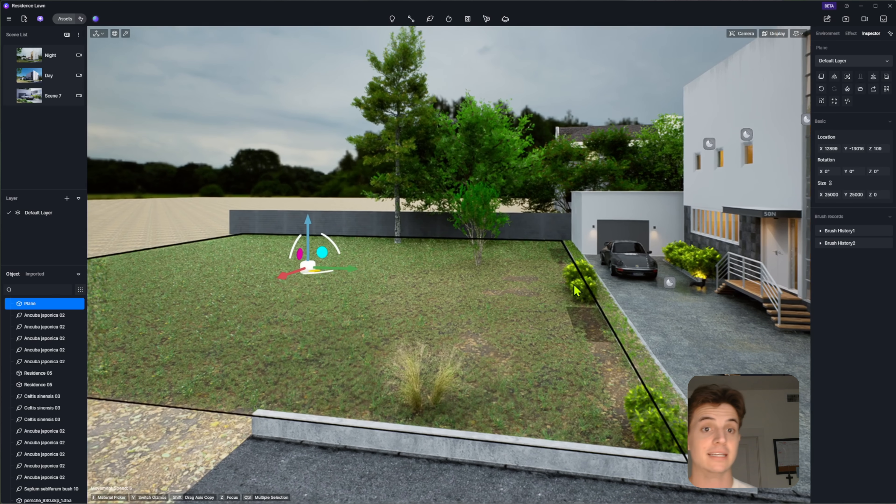
pyautogui.click(430, 19)
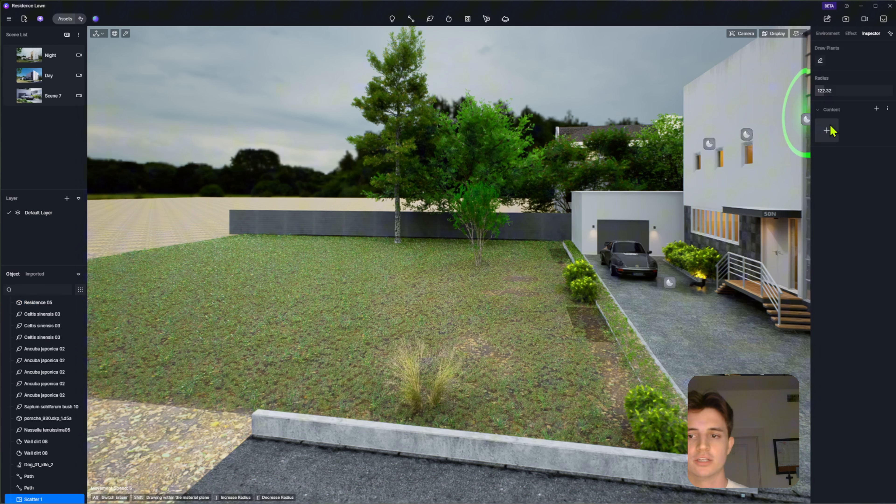
# Add Eupatorium capillifolium 01 and more favourite shrubs as the scatter content.
pyautogui.click(826, 130)
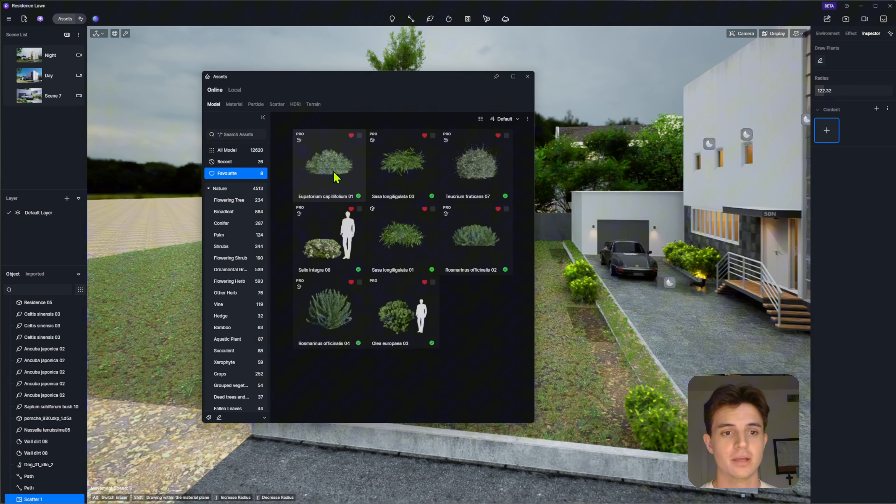
pyautogui.click(403, 164)
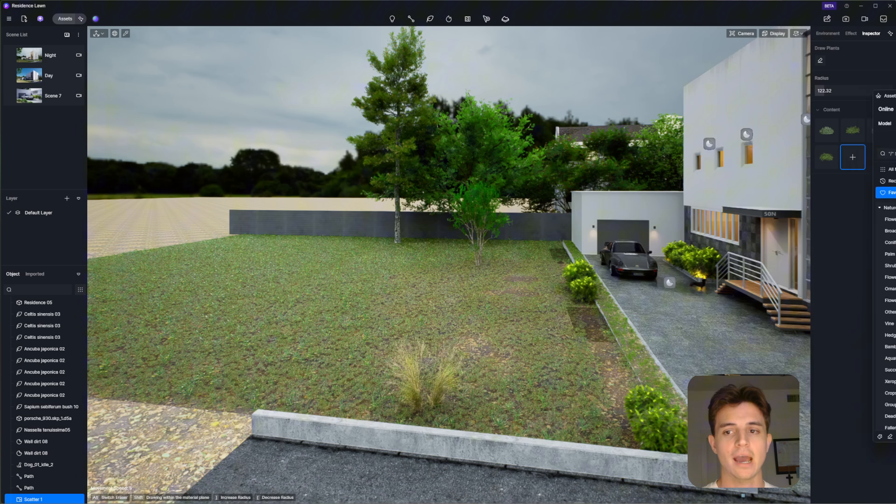
pyautogui.click(551, 251)
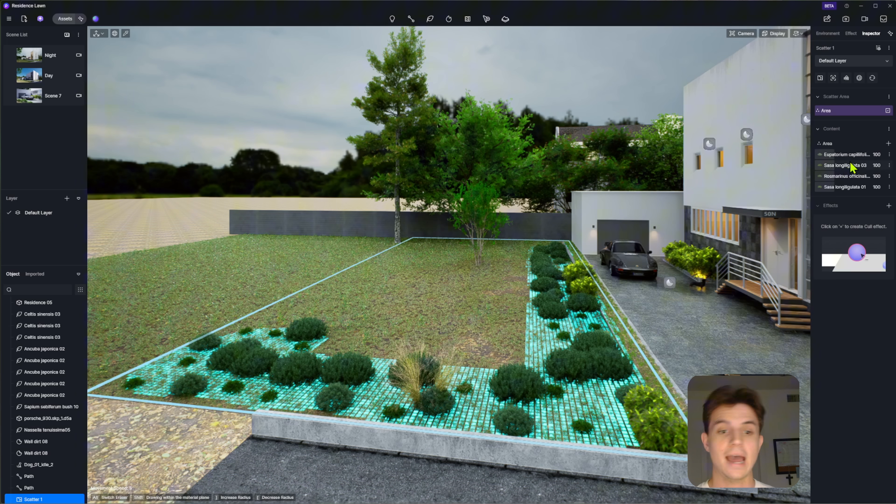
# Raise Eupatorium to 197 and Sasa longiligulata 01 scaling to 250 in the scatter settings.
pyautogui.click(849, 155)
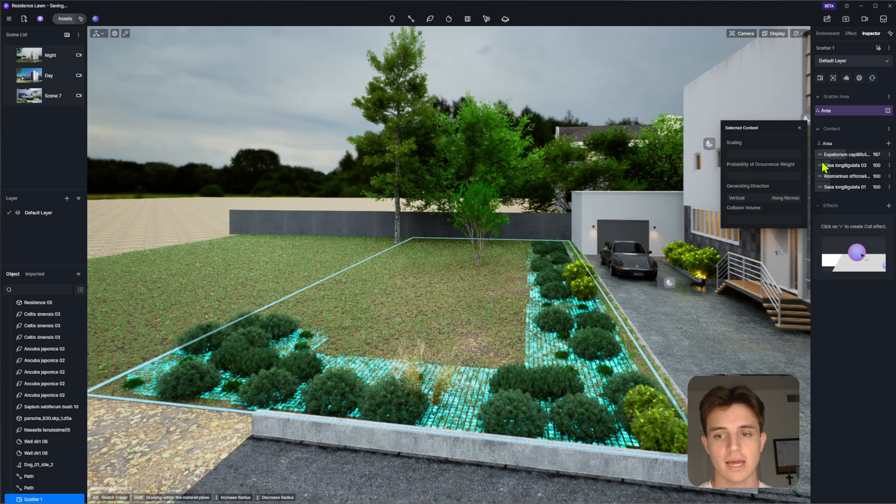
pyautogui.click(846, 186)
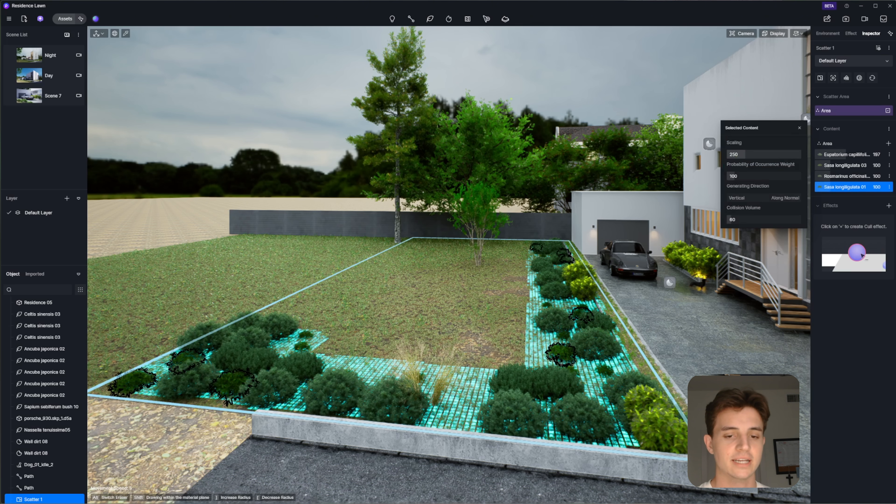
pyautogui.click(799, 127)
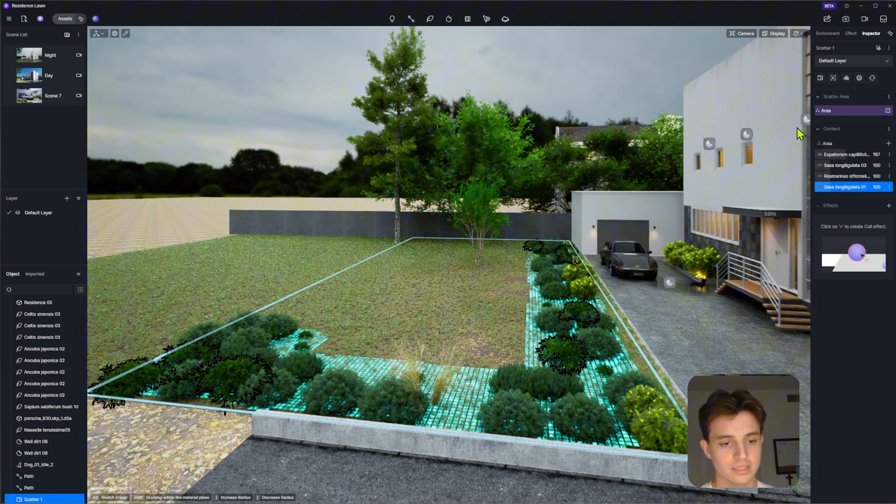
pyautogui.click(889, 48)
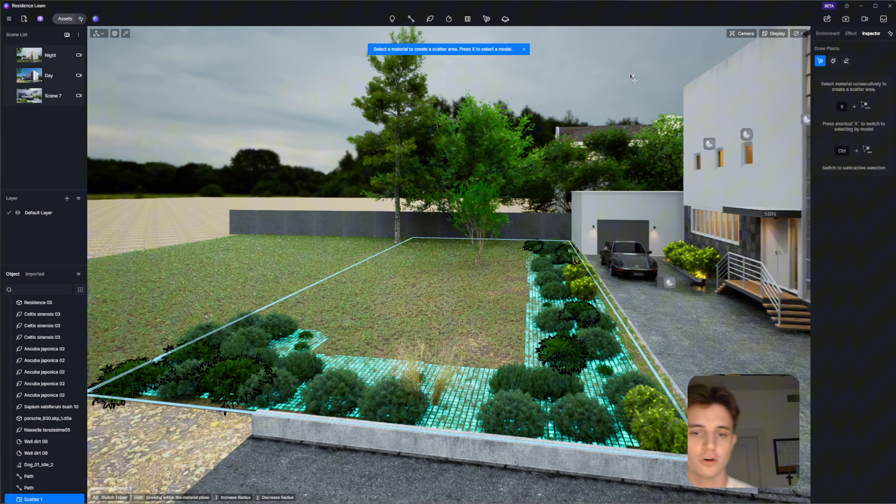
# Edit the scatter area and erase plants from part of the bed with the eraser brush.
pyautogui.click(846, 61)
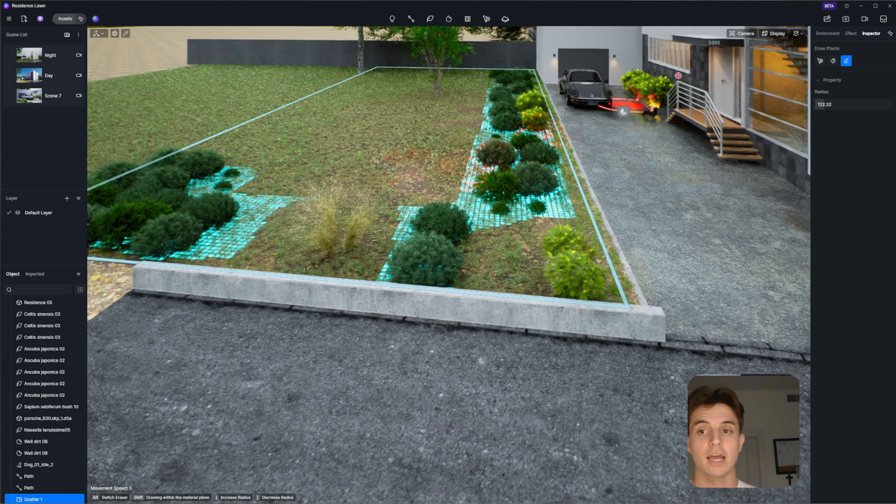
pyautogui.click(833, 61)
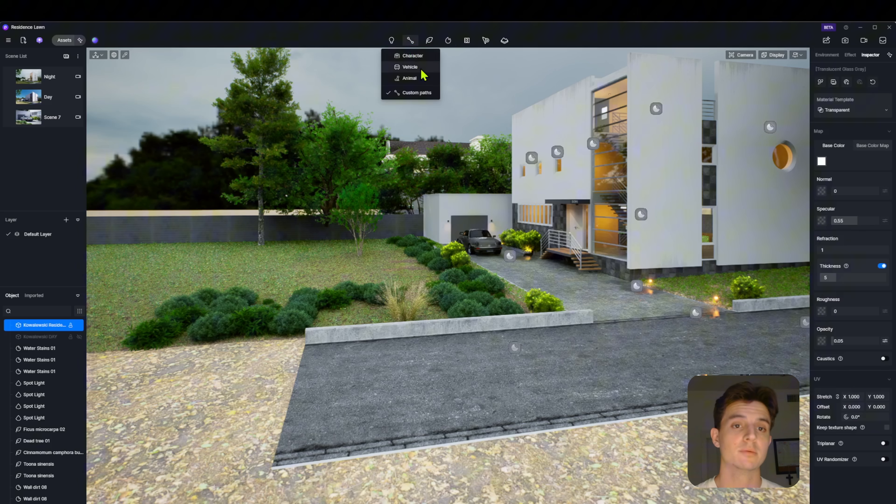
# Draw a custom path by placing points along the lawn.
pyautogui.click(416, 92)
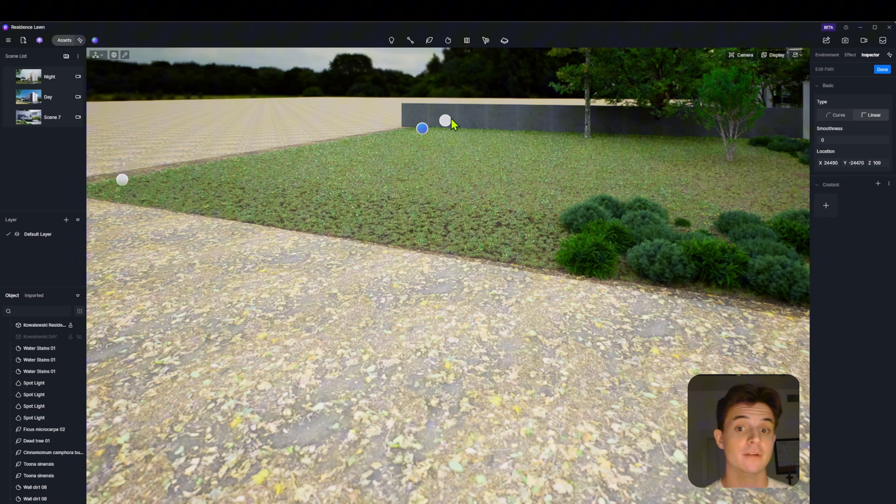
pyautogui.click(881, 69)
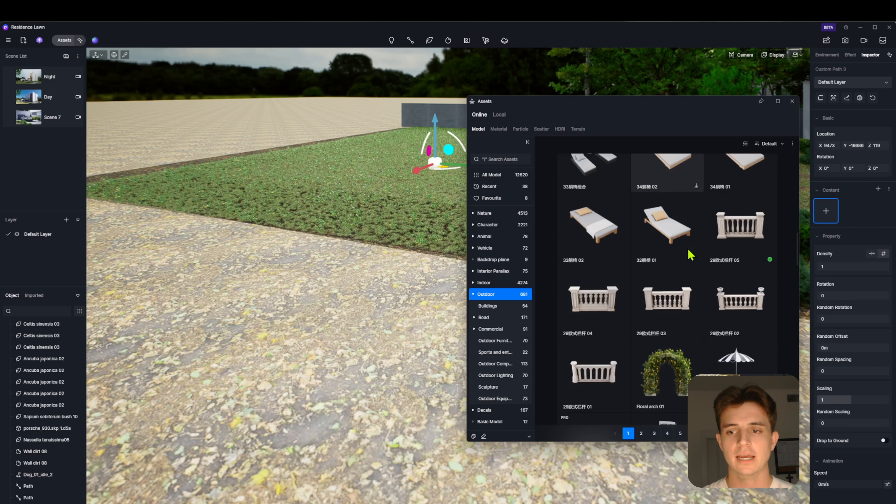
pyautogui.moveTo(740, 229)
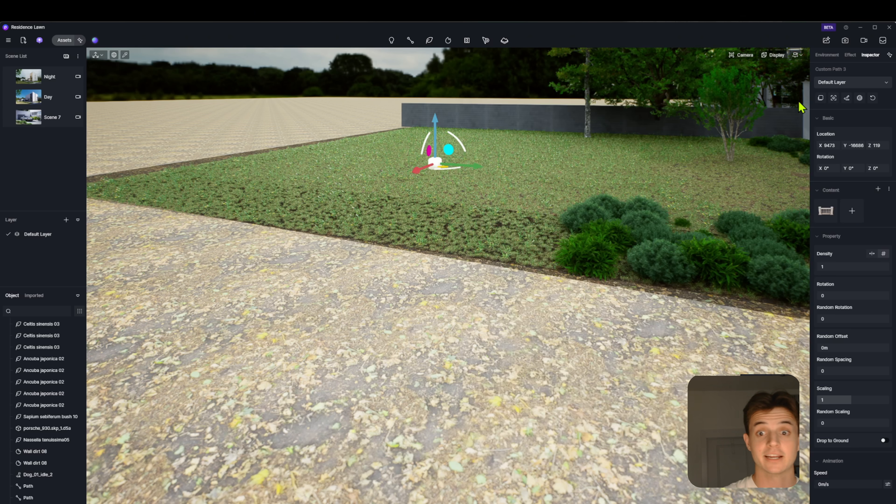
pyautogui.moveTo(567, 197)
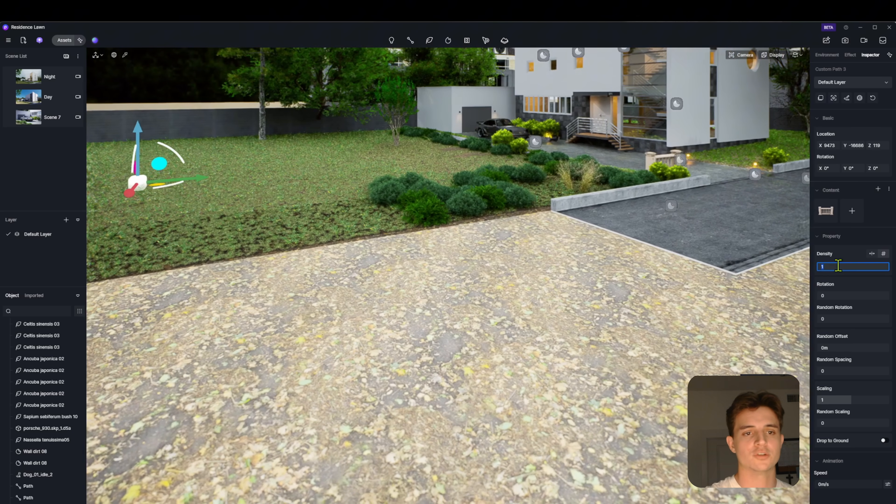
# Drop the railing to the ground and set the path's random offset and spacing to 0.
pyautogui.write('50')
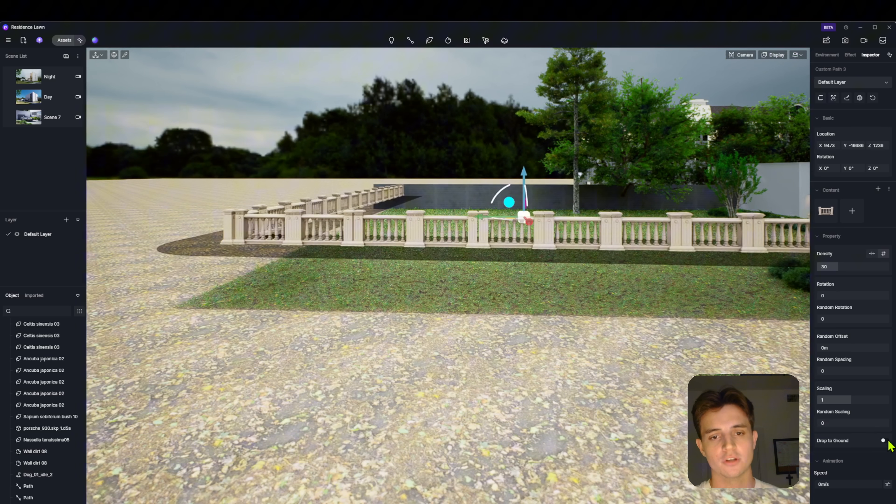
pyautogui.click(883, 440)
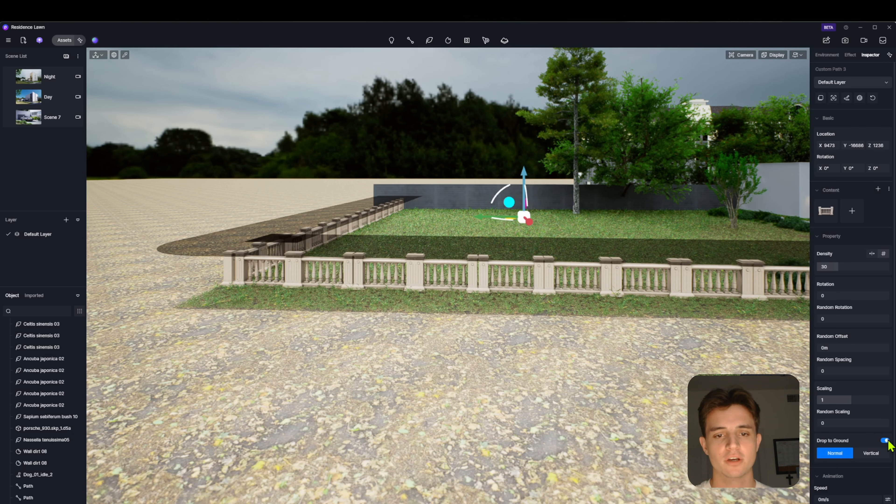
pyautogui.click(826, 54)
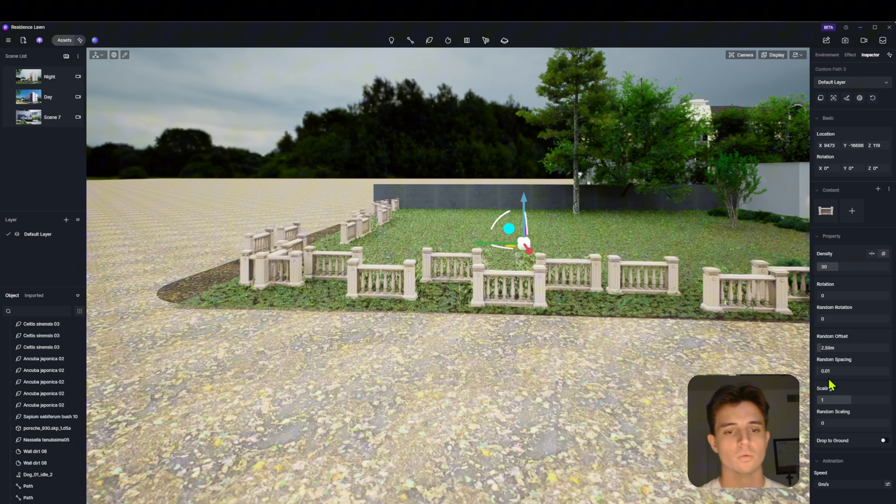
pyautogui.click(825, 54)
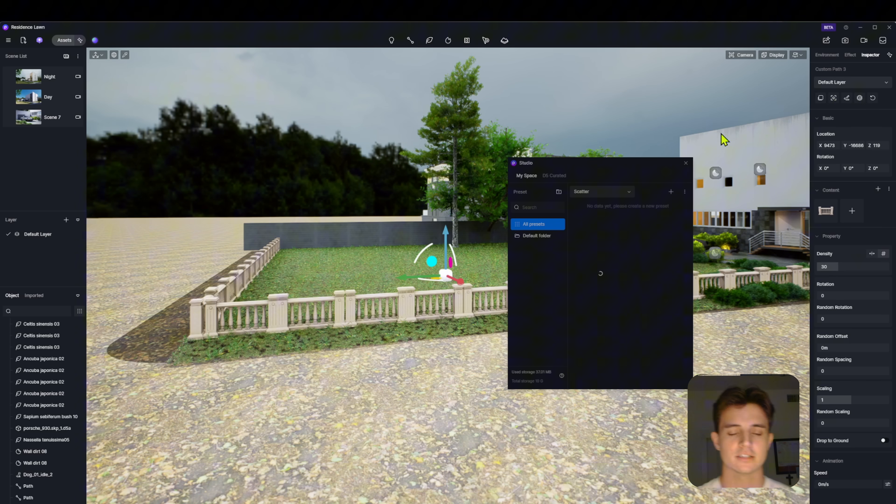
# Save the fence path as a preset named 'Fence' in the Default folder.
pyautogui.click(670, 191)
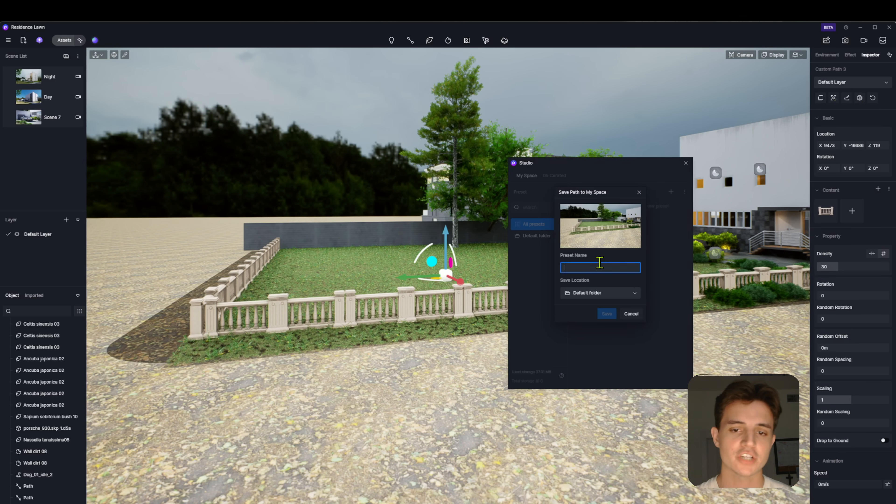
pyautogui.write('Fence')
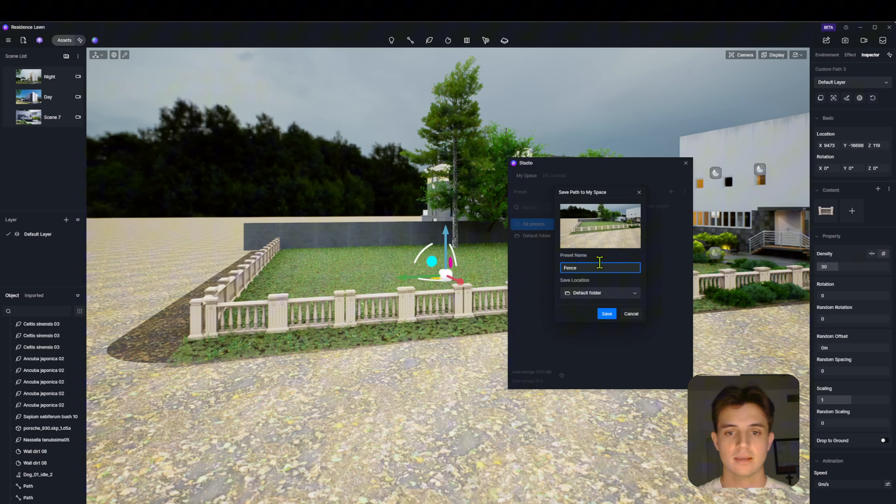
pyautogui.click(606, 313)
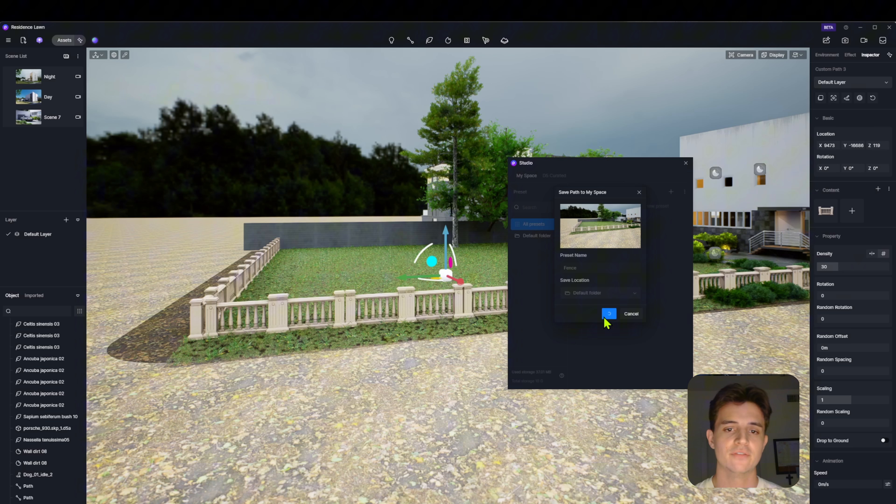
pyautogui.click(608, 313)
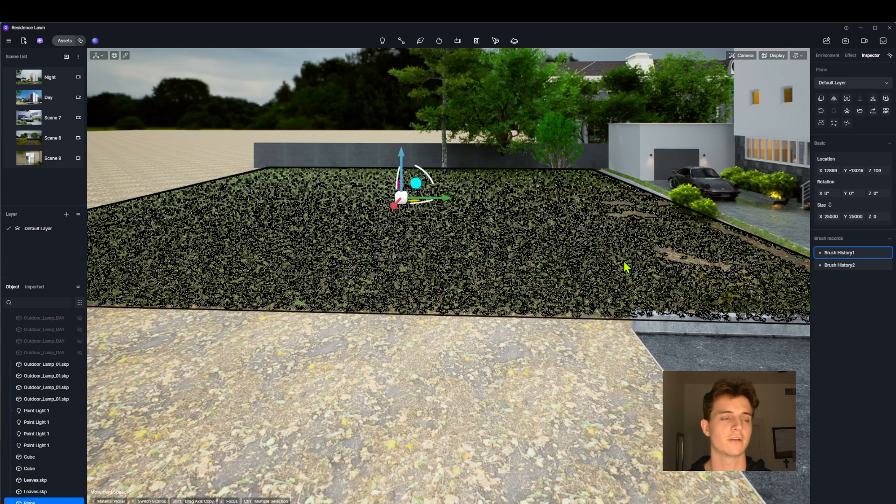
# Launch the AI Agent assistant from the top toolbar.
pyautogui.click(40, 40)
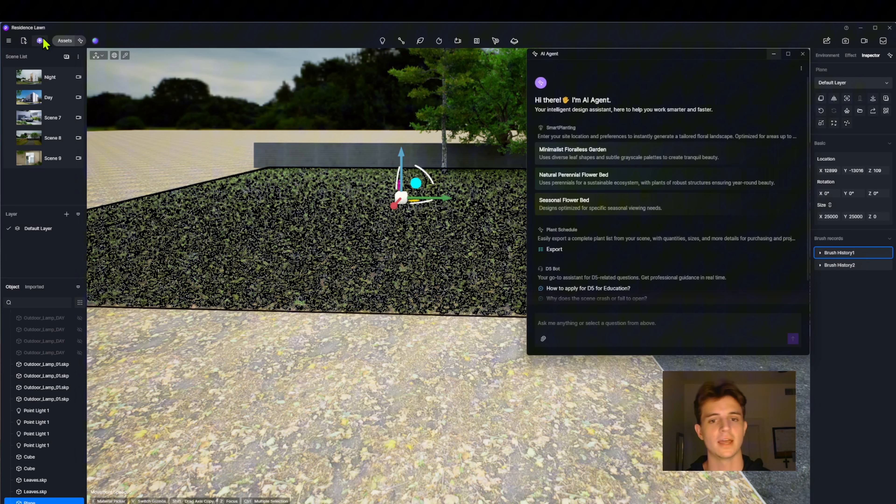
pyautogui.moveTo(418, 112)
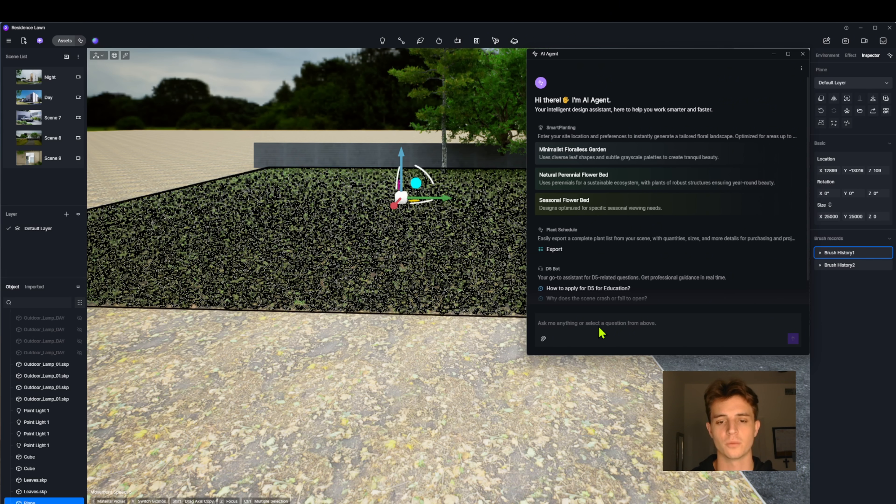
# Ask the AI Agent 'how do i create a realistic rendering' and read through its reply.
pyautogui.write('how do i')
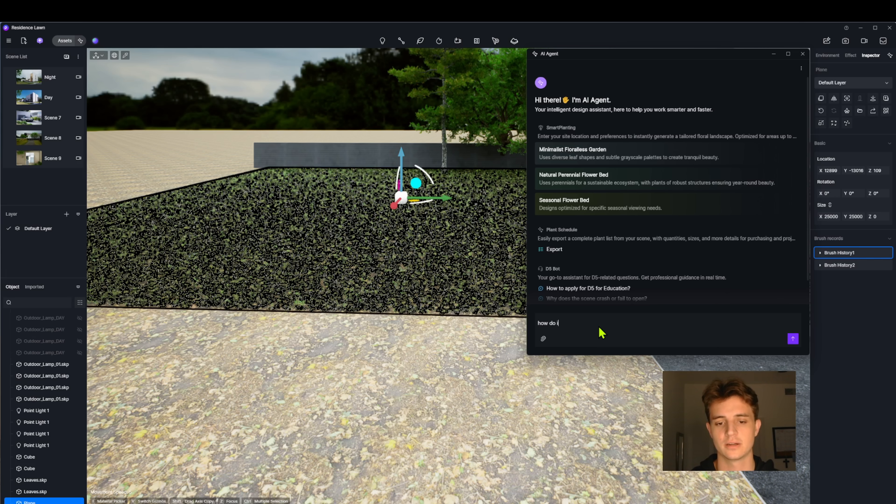
pyautogui.write('create a realist')
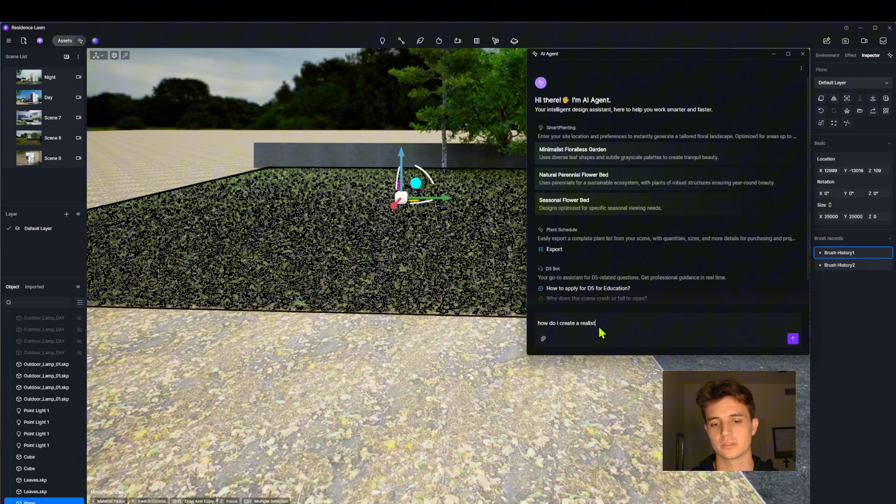
pyautogui.write('ic rendering')
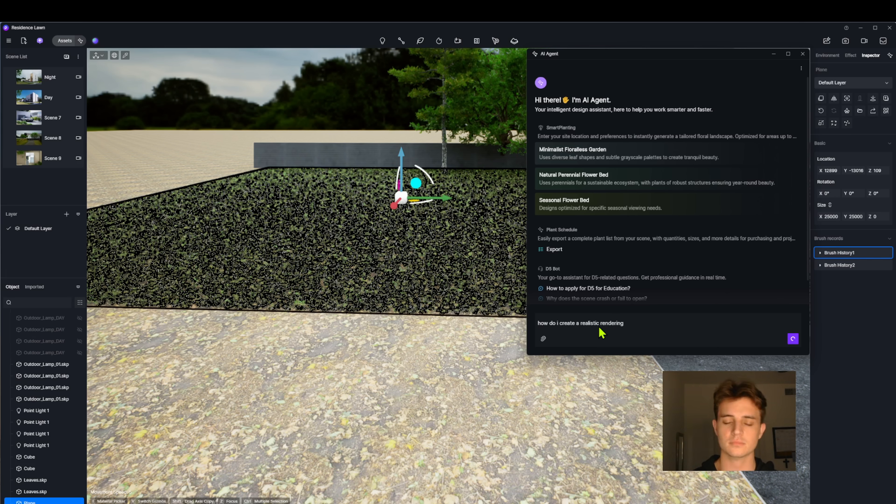
pyautogui.click(793, 339)
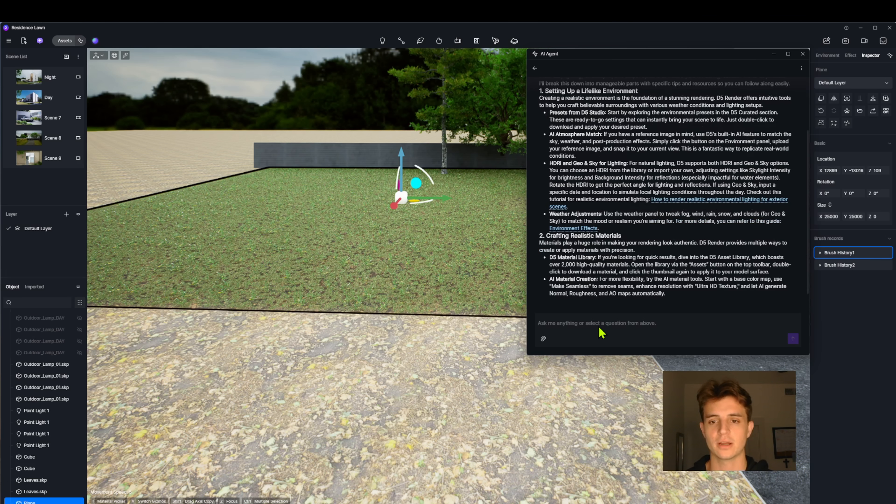
pyautogui.scroll(-3)
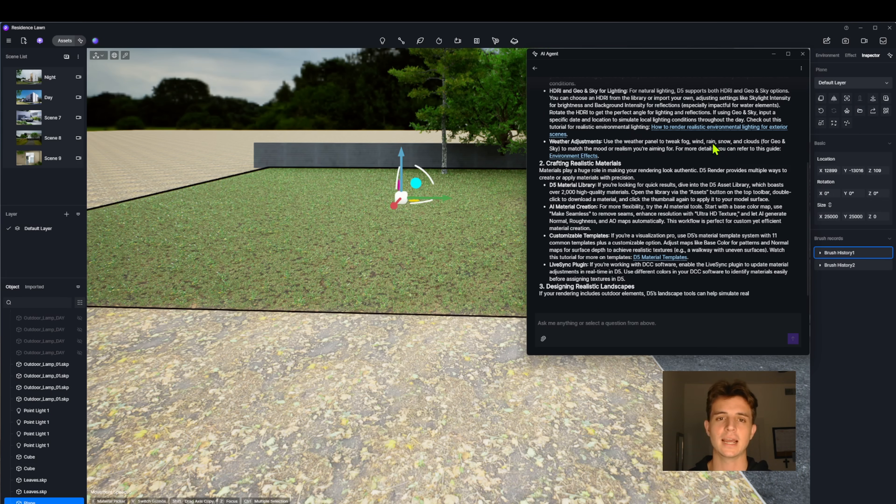
pyautogui.scroll(-3)
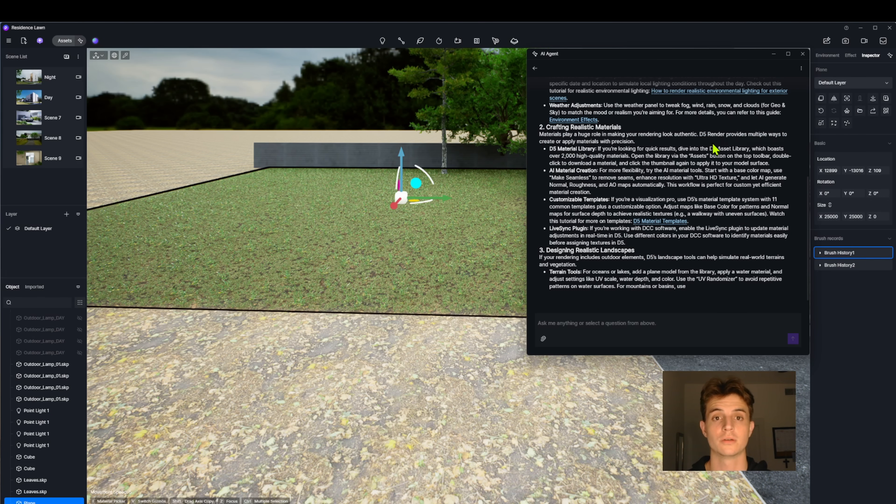
pyautogui.scroll(-3)
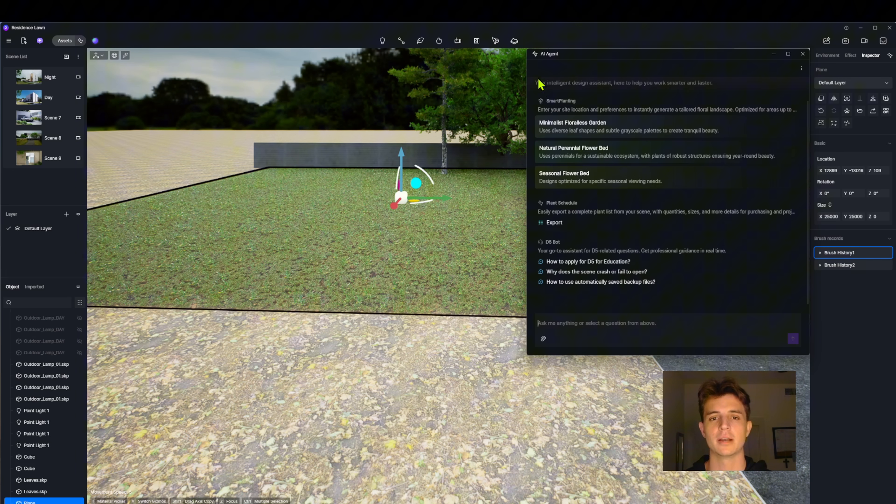
pyautogui.moveTo(565, 112)
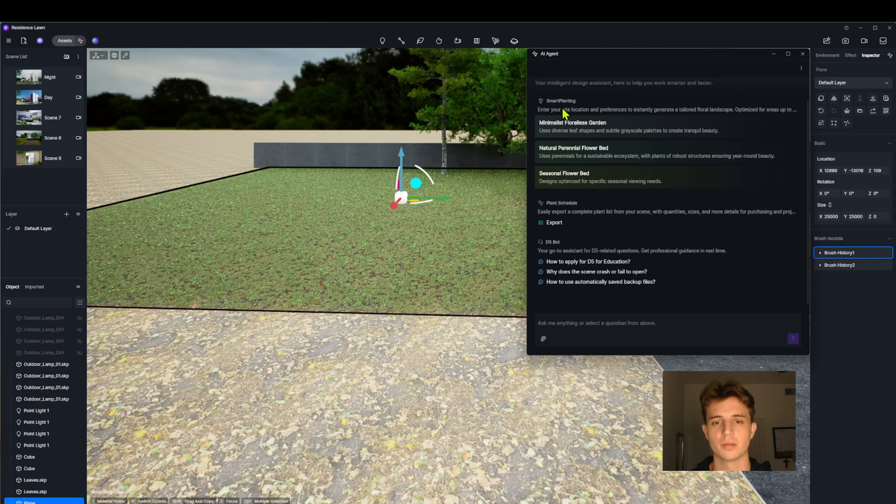
# Send a Natural Perennial Flower Bed request for the United States with a yellow palette.
pyautogui.click(573, 139)
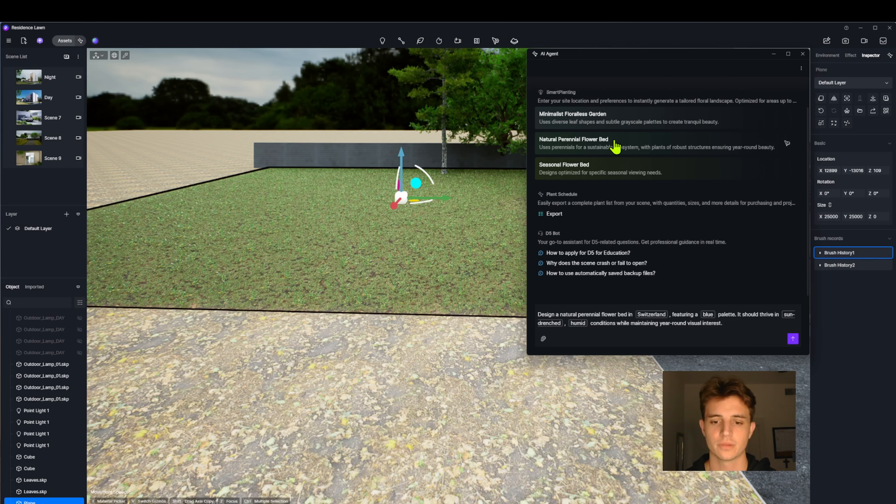
pyautogui.moveTo(651, 325)
pyautogui.write('united states')
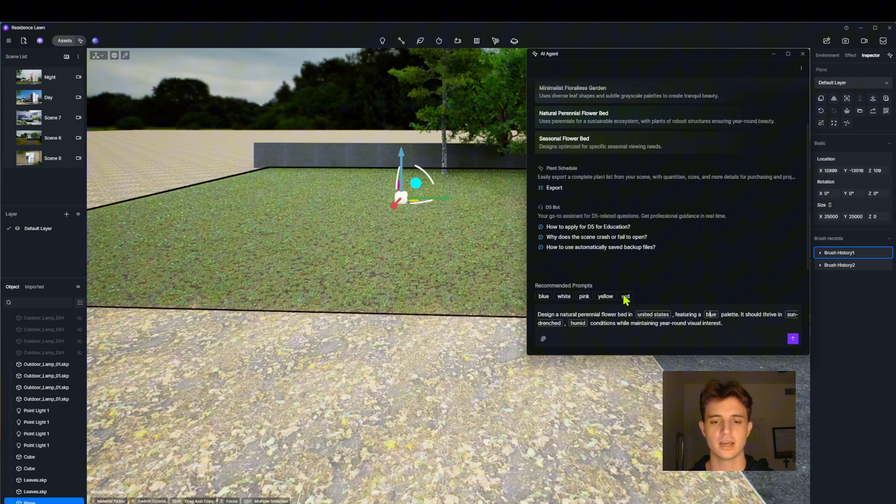
pyautogui.click(604, 296)
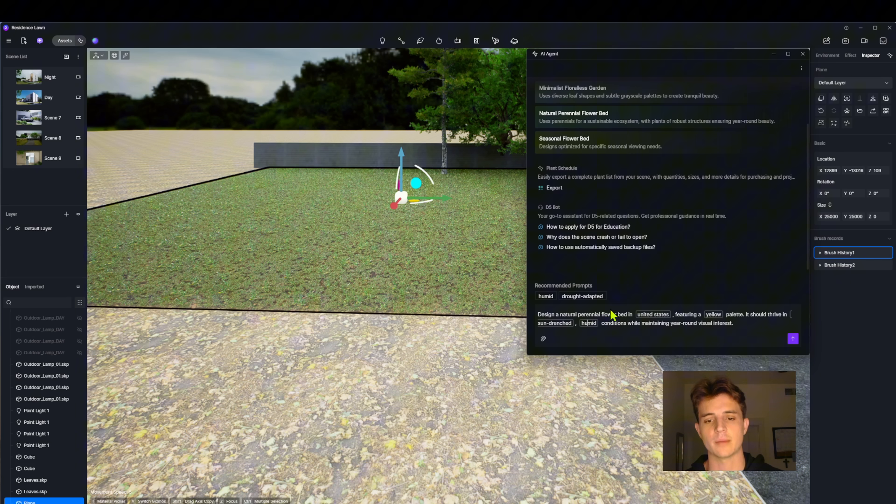
pyautogui.moveTo(717, 328)
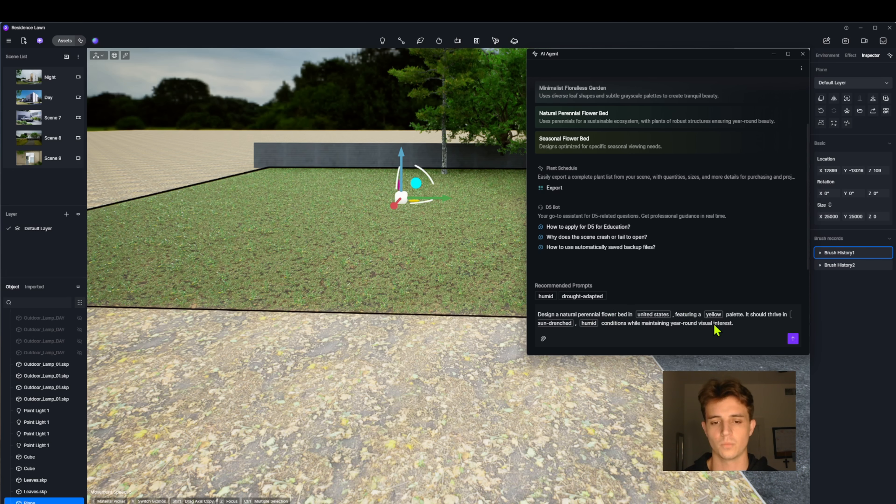
pyautogui.moveTo(776, 337)
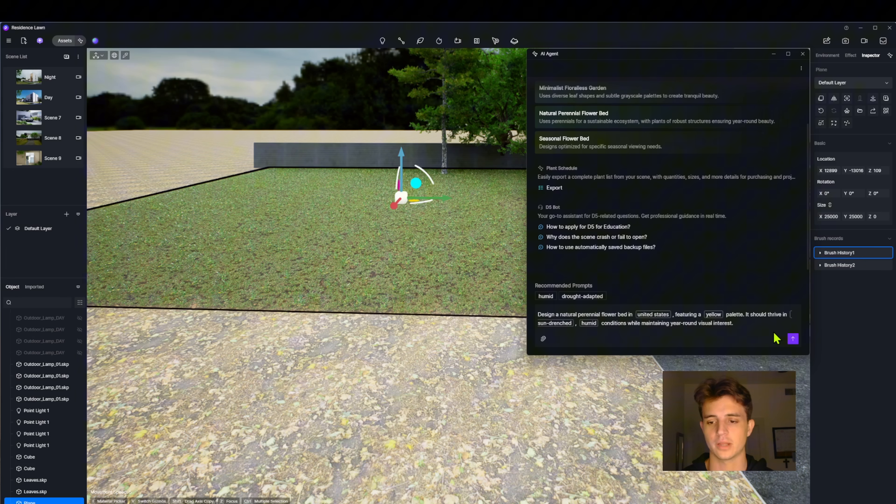
pyautogui.click(793, 338)
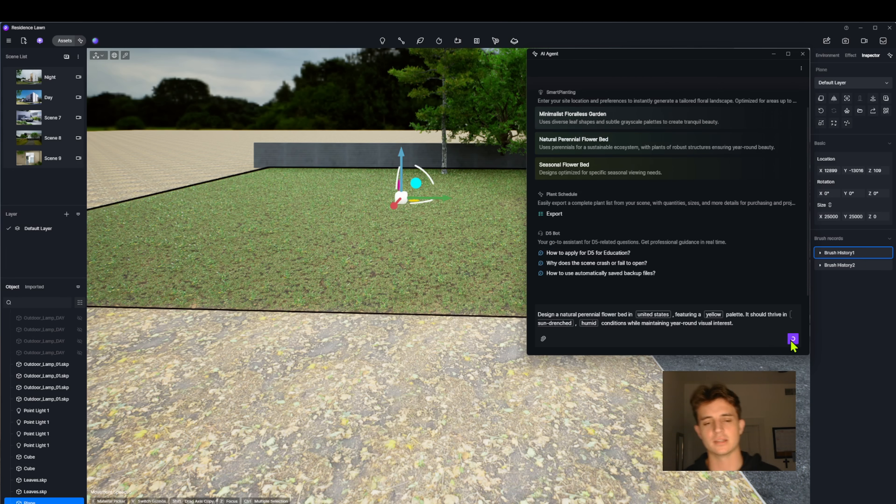
pyautogui.click(792, 339)
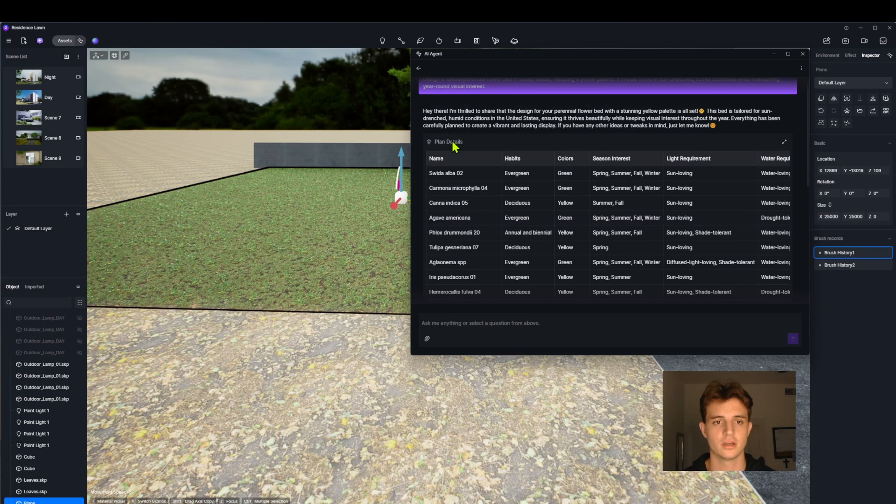
pyautogui.moveTo(517, 158)
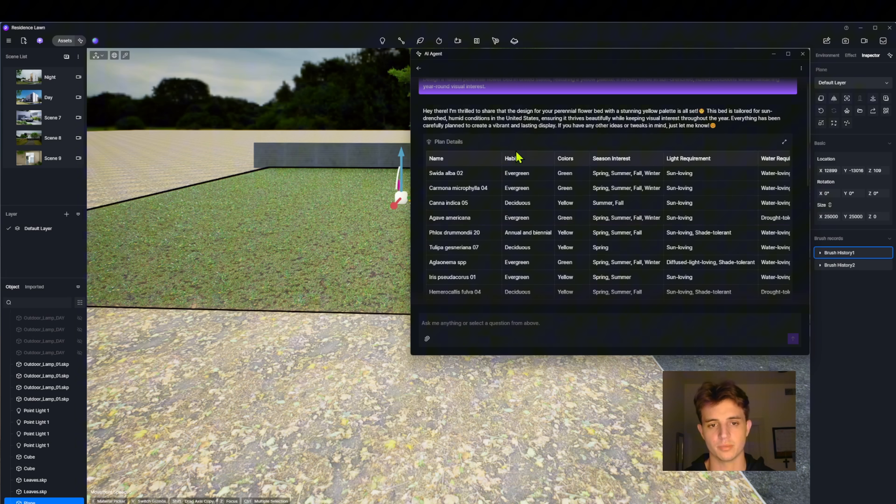
pyautogui.moveTo(691, 165)
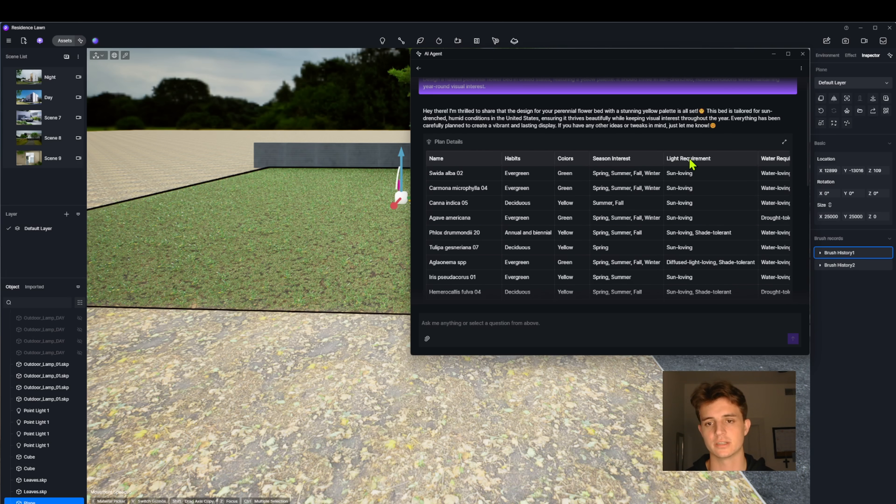
pyautogui.scroll(-3)
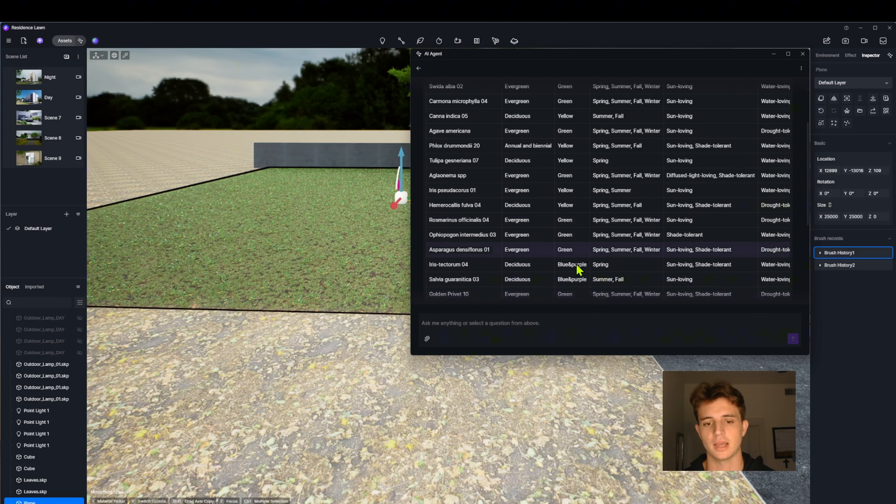
pyautogui.scroll(-3)
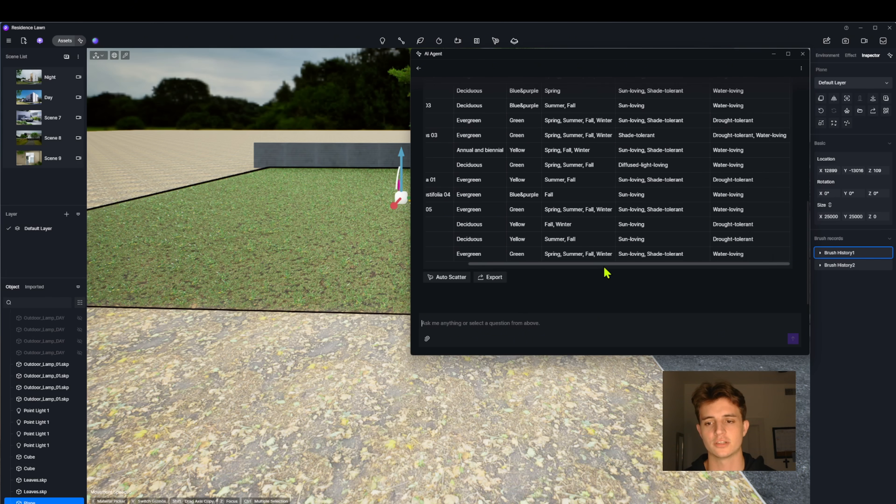
pyautogui.scroll(3)
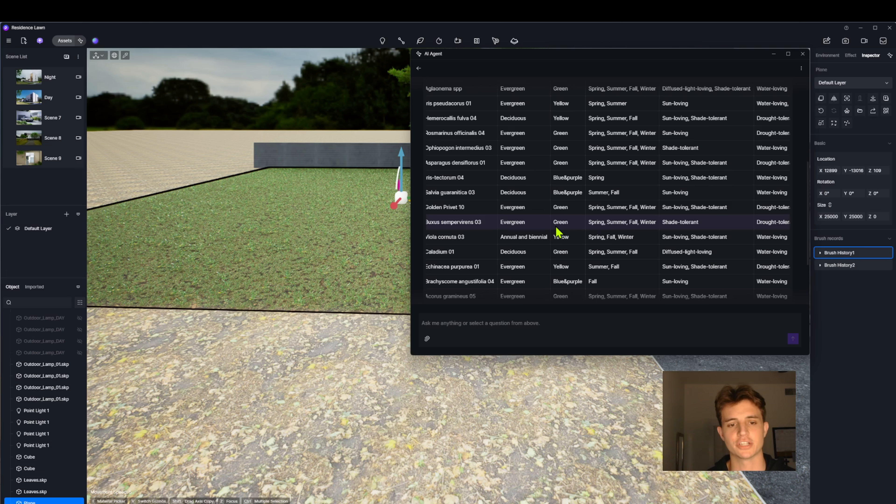
pyautogui.scroll(-3)
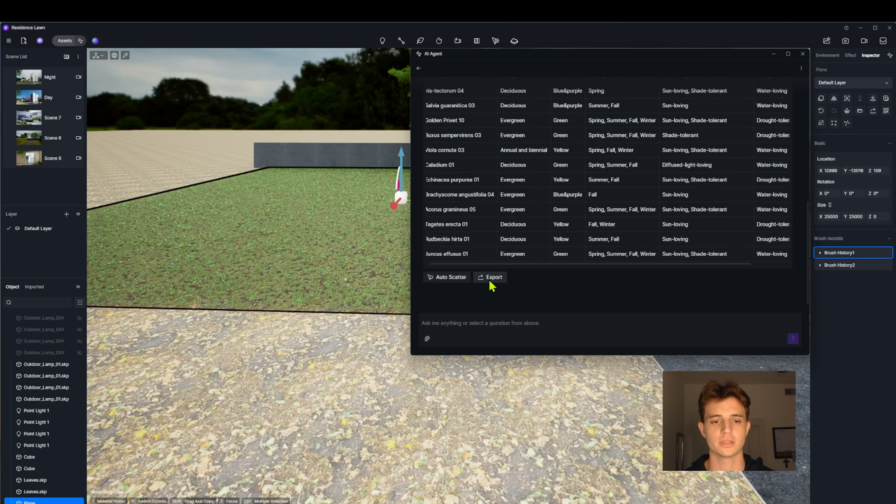
pyautogui.click(489, 277)
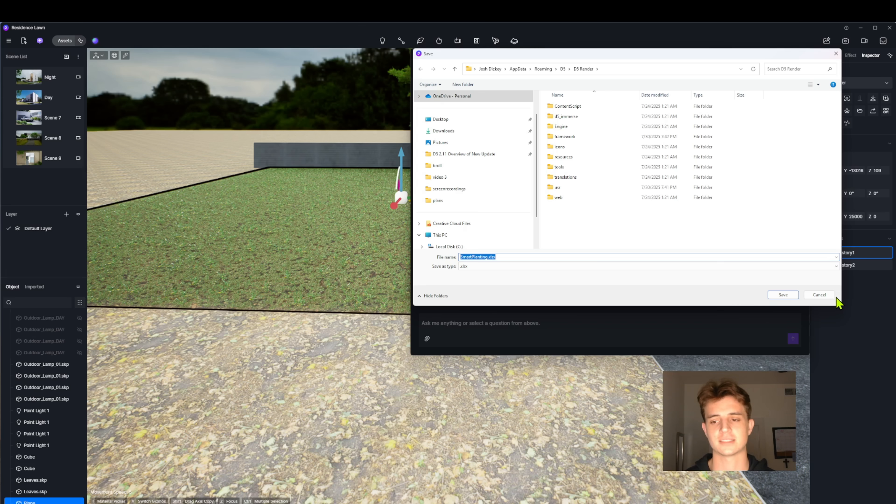
pyautogui.click(782, 295)
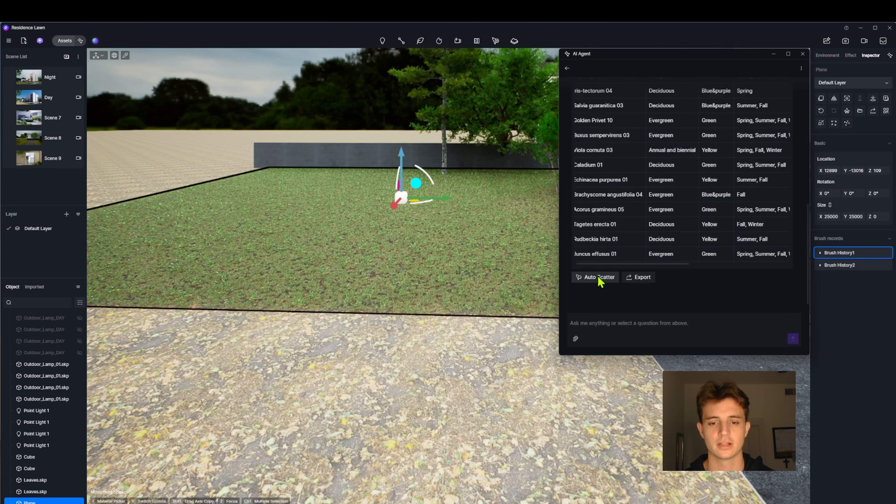
# Auto-scatter the recommended yellow and purple perennials across the lawn surface.
pyautogui.click(595, 277)
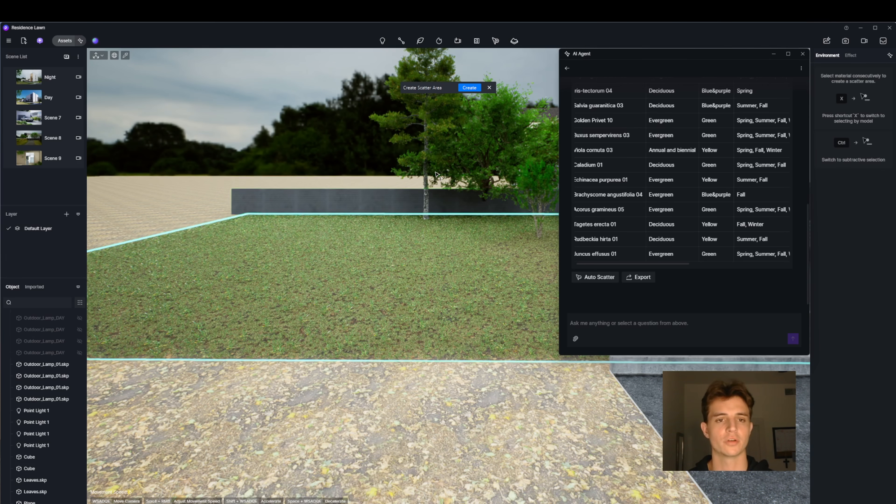
pyautogui.click(469, 87)
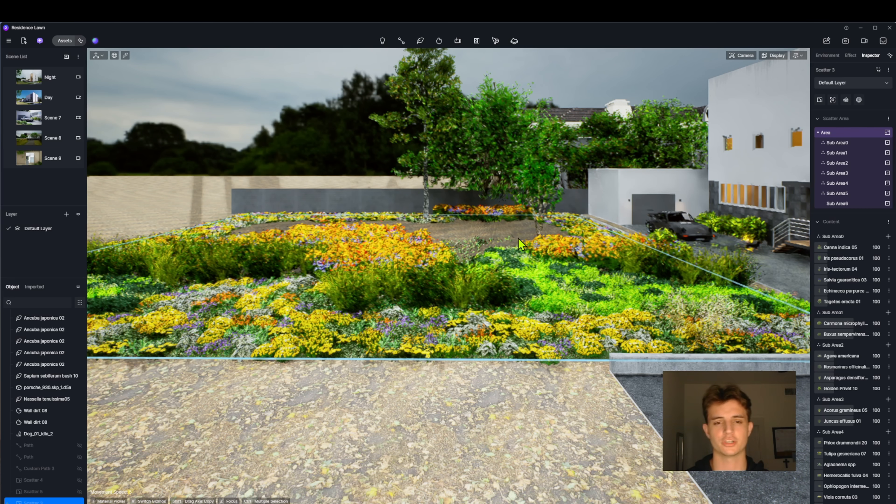
pyautogui.moveTo(504, 238)
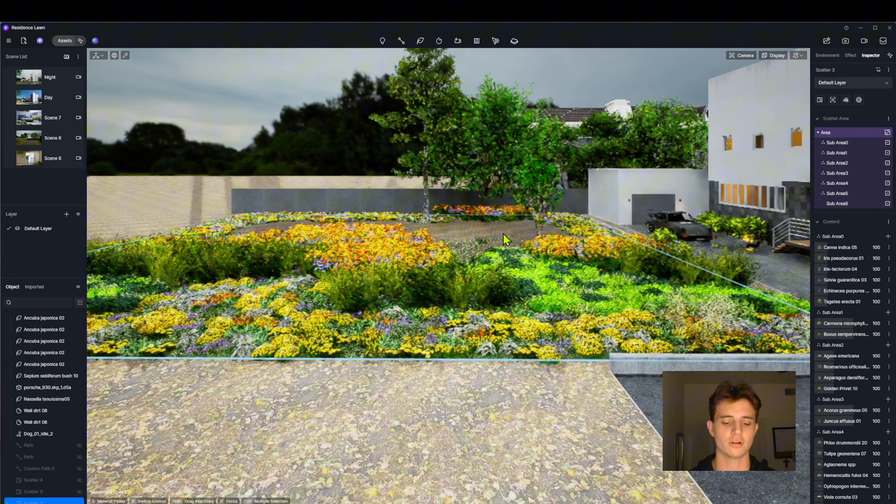
pyautogui.moveTo(614, 224)
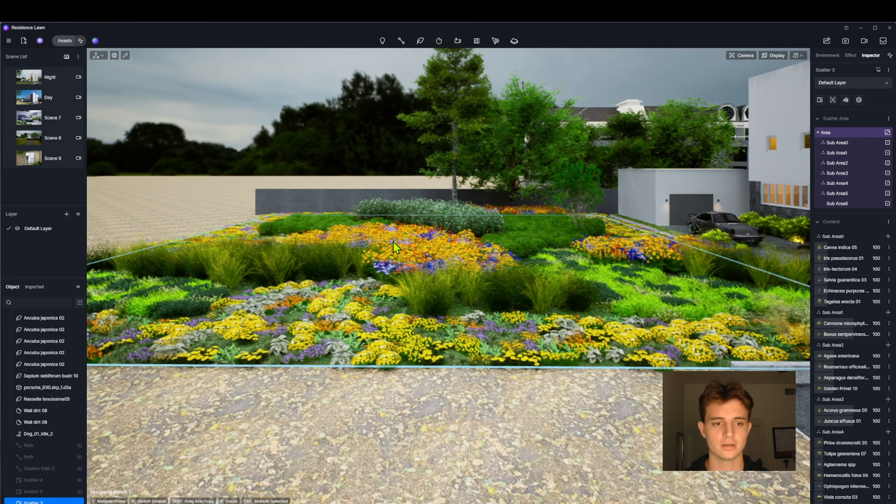
pyautogui.click(826, 55)
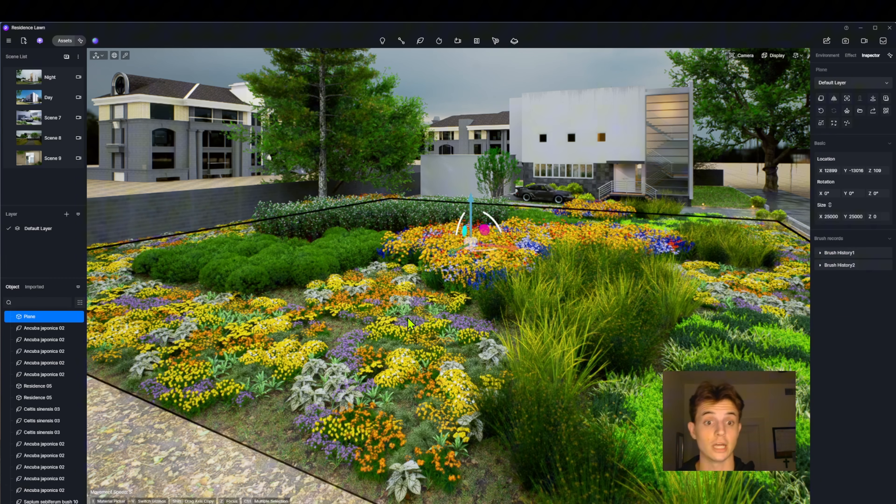
pyautogui.click(65, 40)
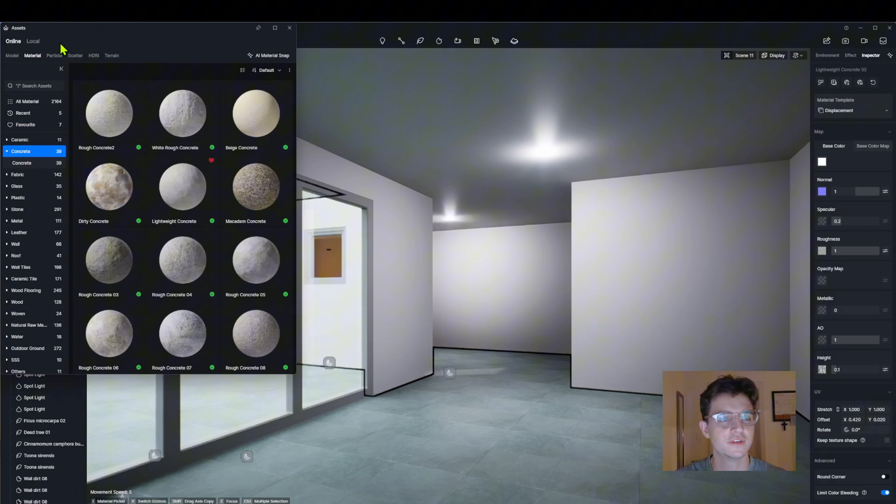
pyautogui.moveTo(268, 63)
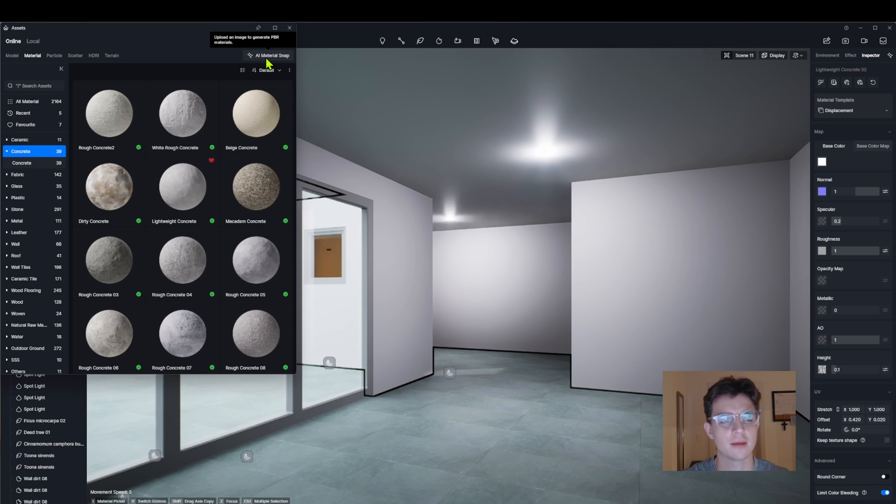
# Generate a terrazzo-like material via AI Material Snap from the kitchen photo's floor.
pyautogui.click(268, 56)
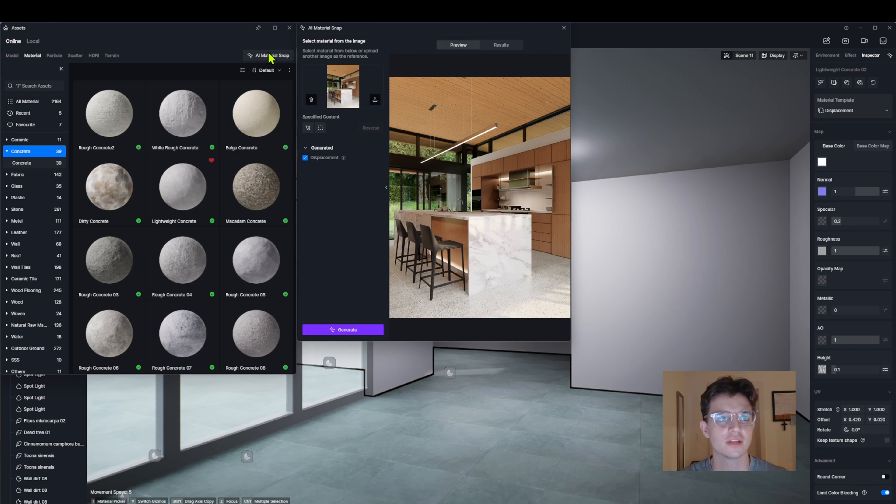
pyautogui.moveTo(270, 55)
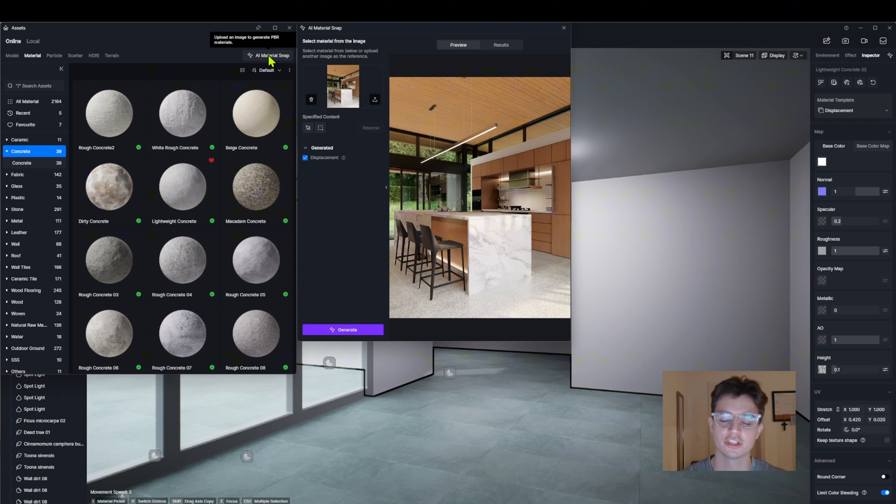
pyautogui.moveTo(371, 85)
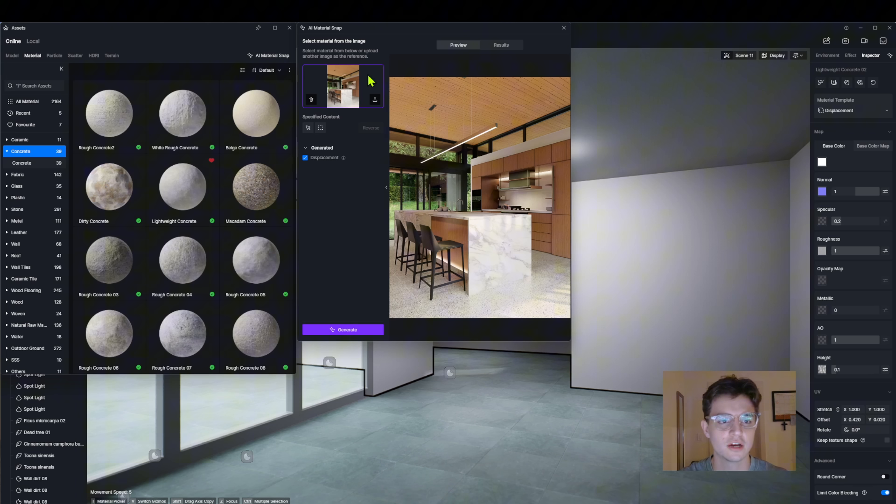
pyautogui.click(308, 127)
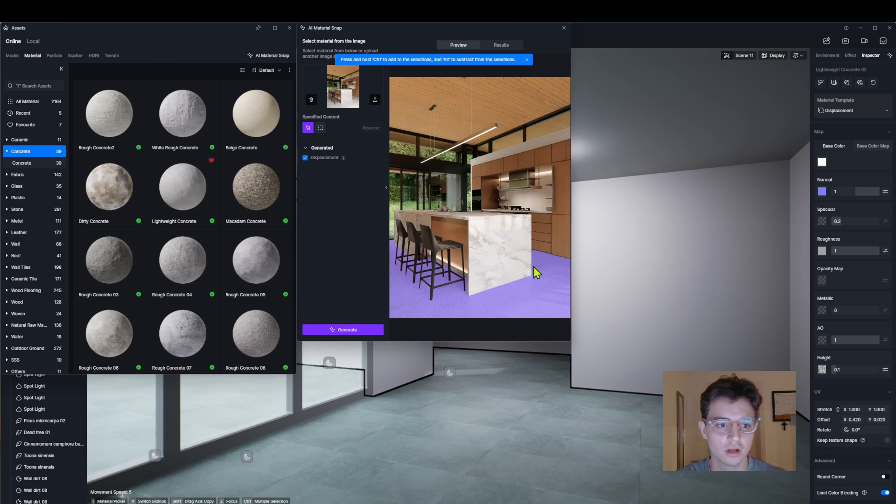
pyautogui.moveTo(338, 257)
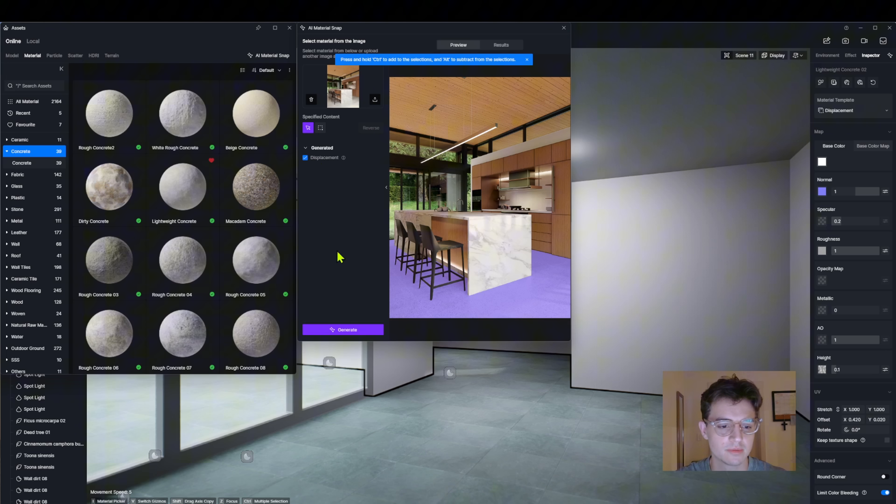
pyautogui.click(499, 45)
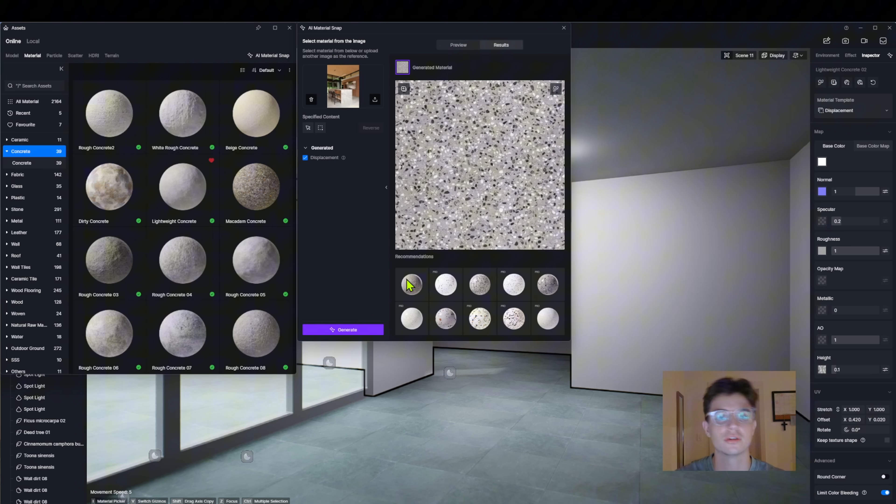
pyautogui.moveTo(423, 267)
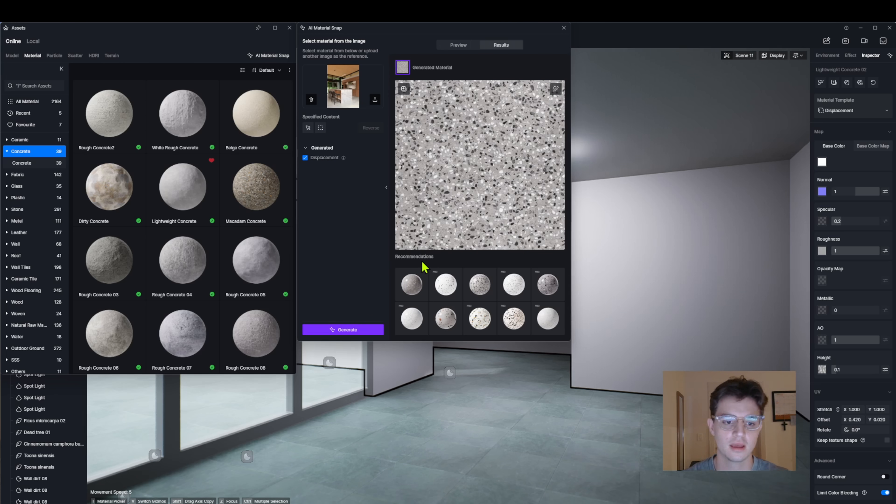
pyautogui.moveTo(400, 267)
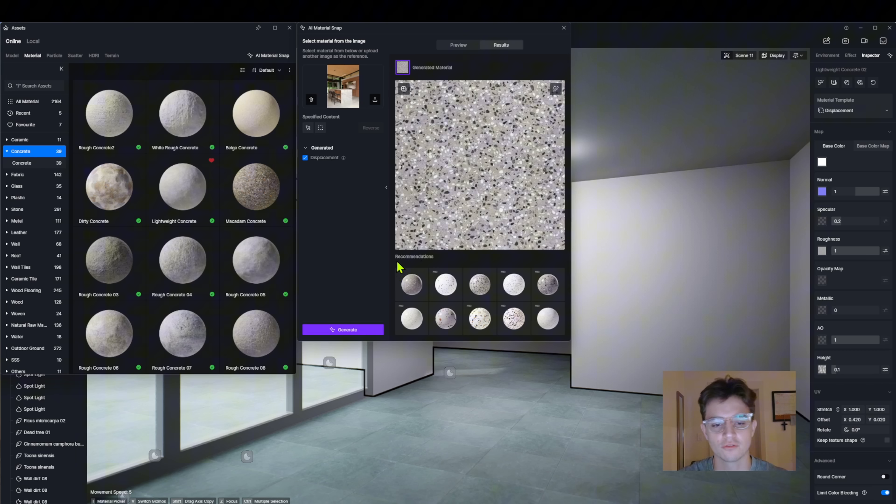
pyautogui.moveTo(529, 317)
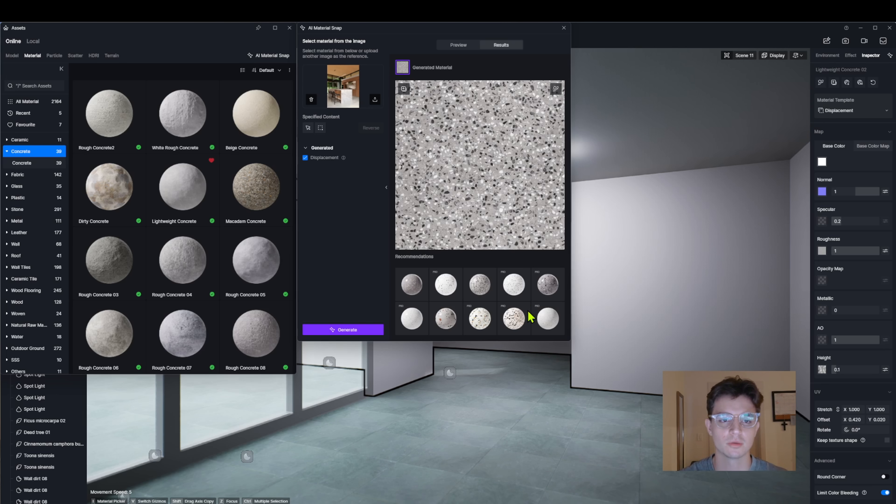
pyautogui.moveTo(486, 206)
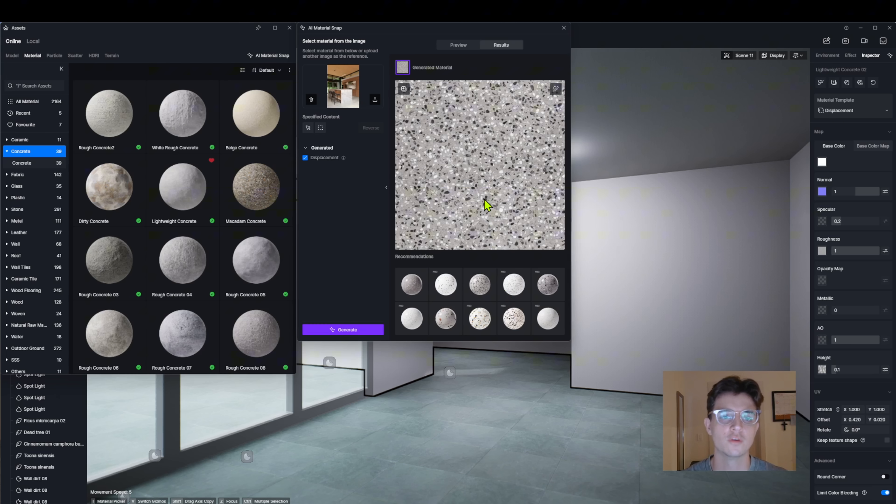
pyautogui.moveTo(462, 154)
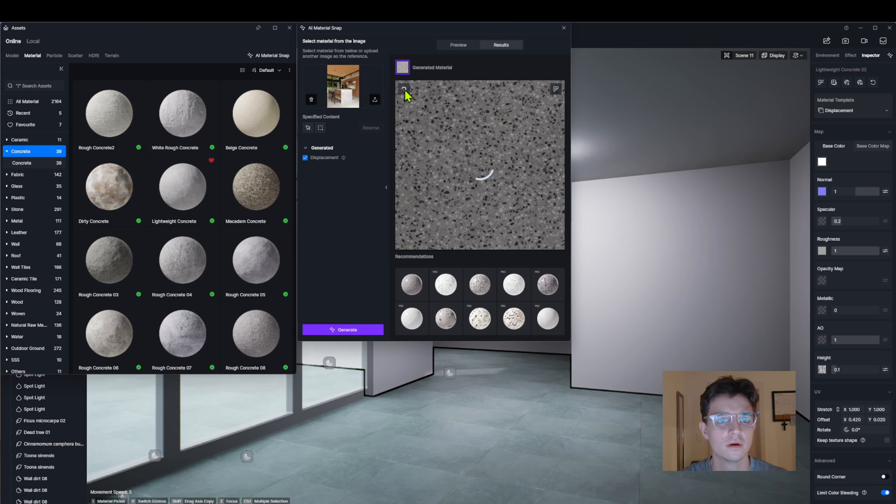
# Add the generated terrazzo material to Local and apply it to the room's floor.
pyautogui.click(403, 89)
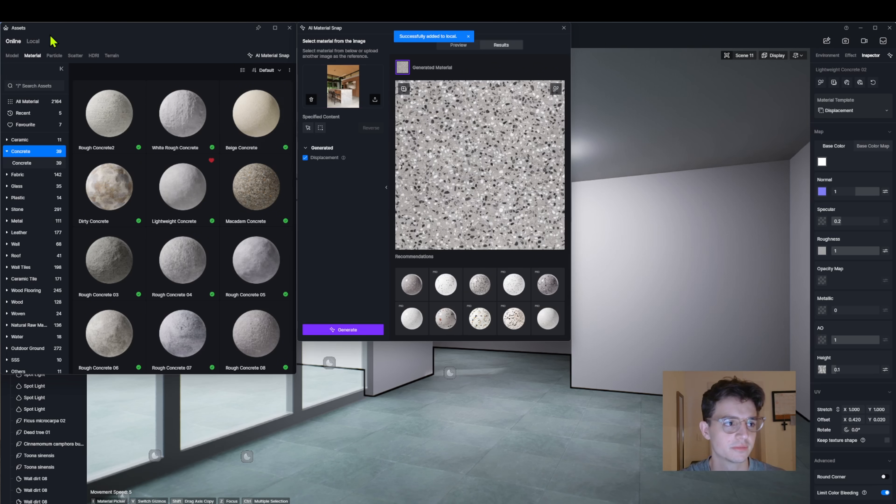
pyautogui.click(33, 40)
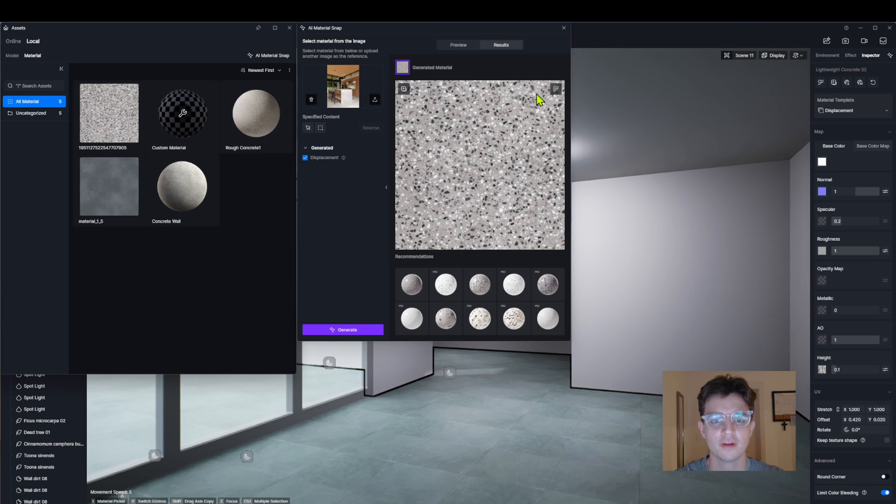
pyautogui.click(850, 55)
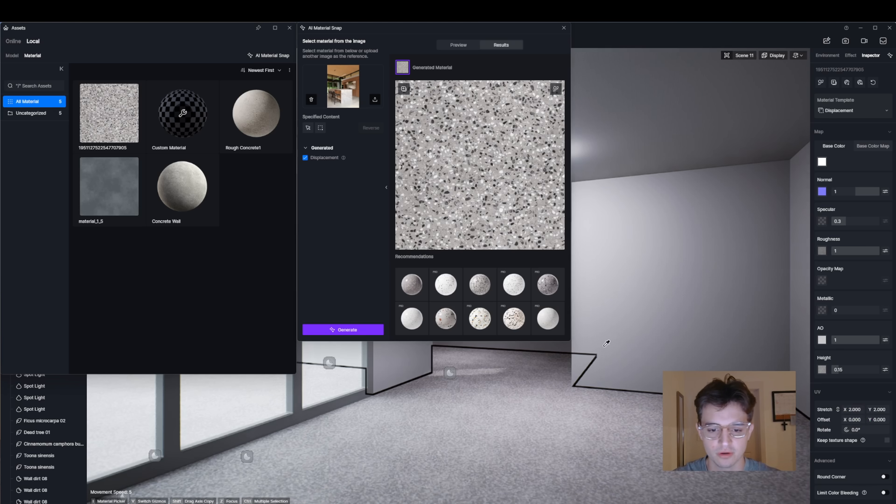
pyautogui.click(289, 28)
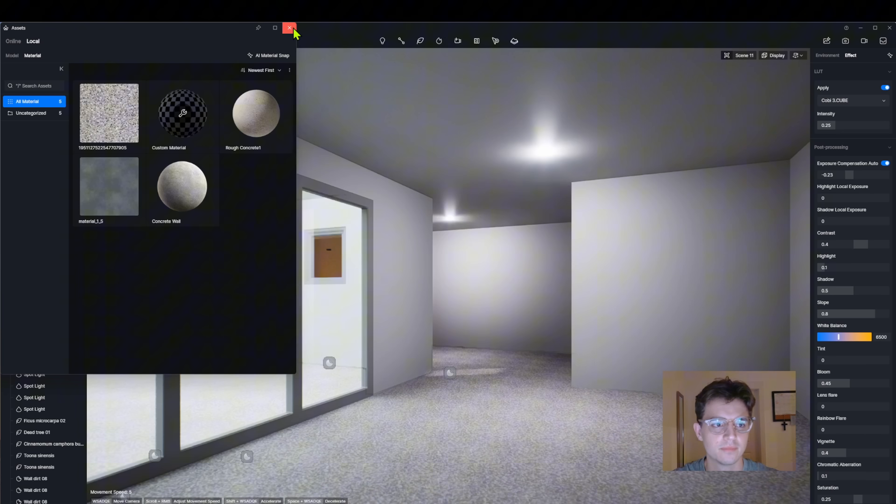
# Replace the reference with the facade photo and generate a material from one box-selected concrete panel.
pyautogui.click(289, 27)
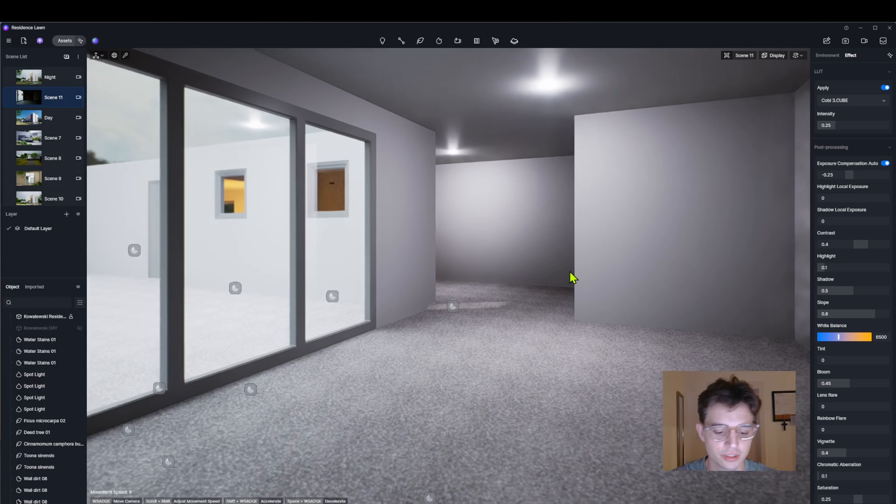
pyautogui.moveTo(597, 275)
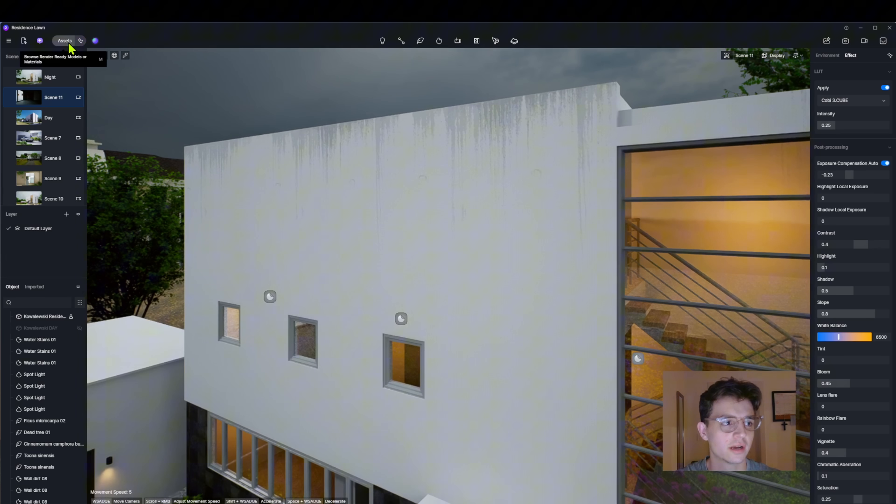
pyautogui.click(65, 41)
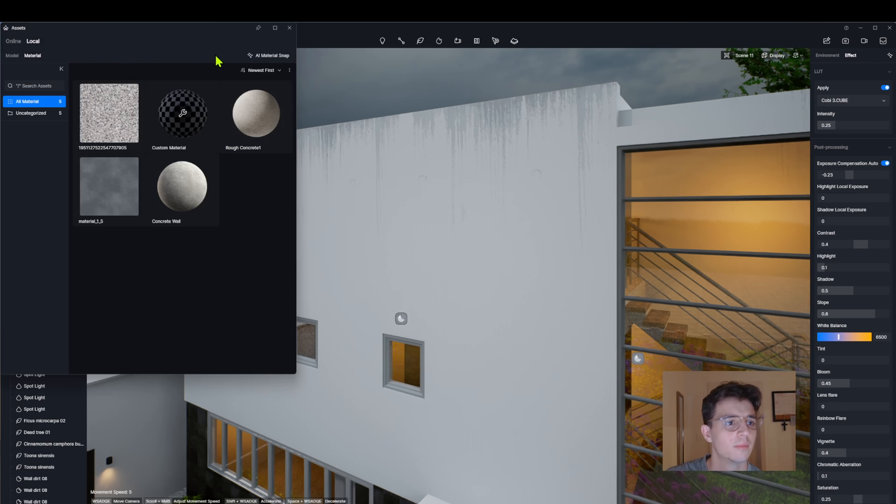
pyautogui.click(268, 55)
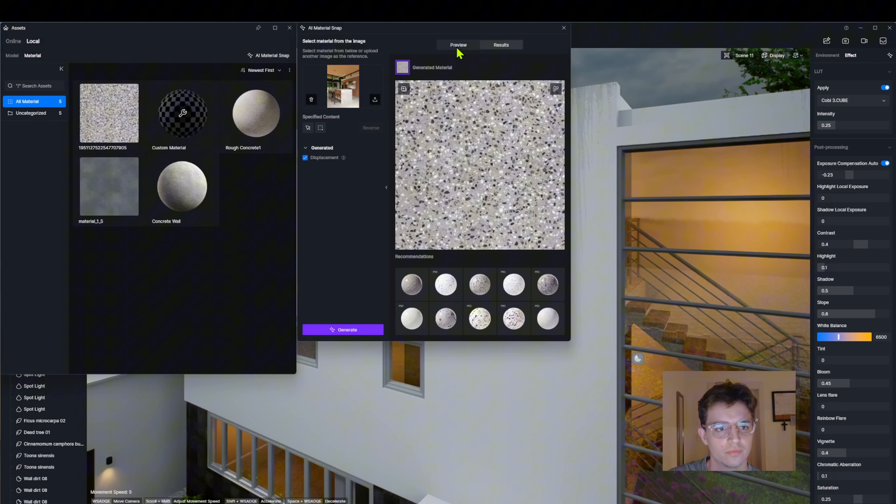
pyautogui.click(310, 99)
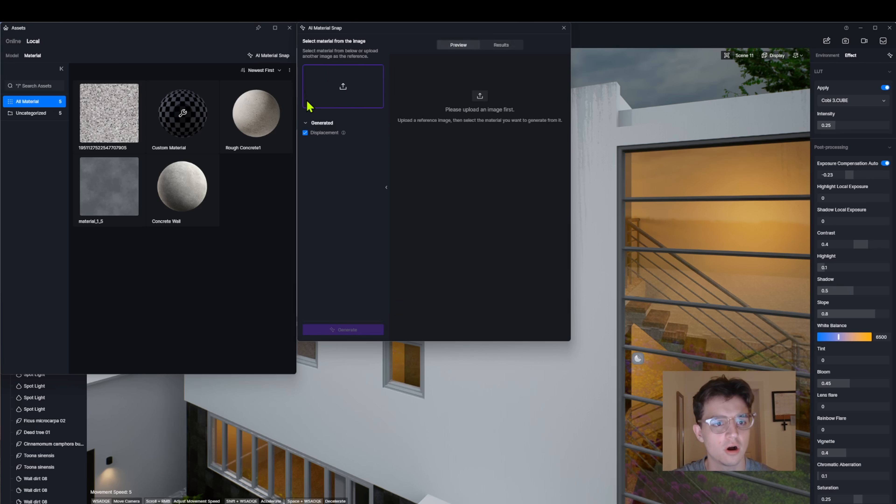
pyautogui.click(342, 87)
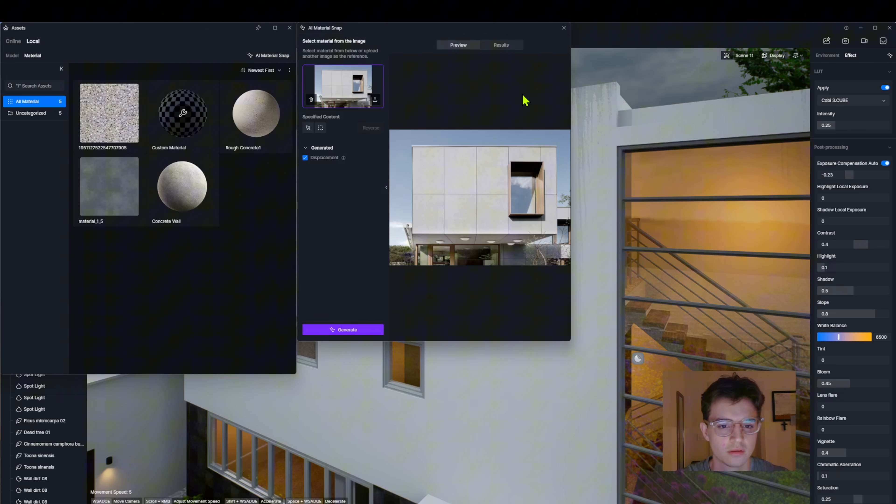
pyautogui.moveTo(484, 178)
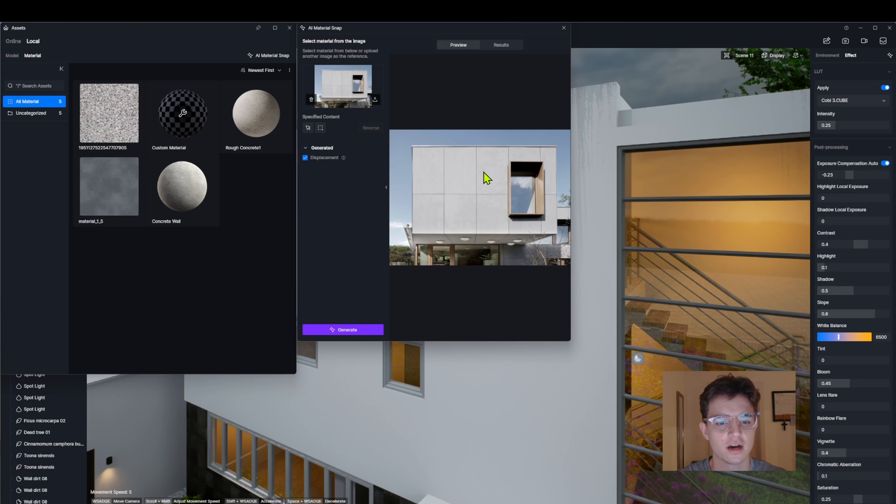
pyautogui.click(342, 330)
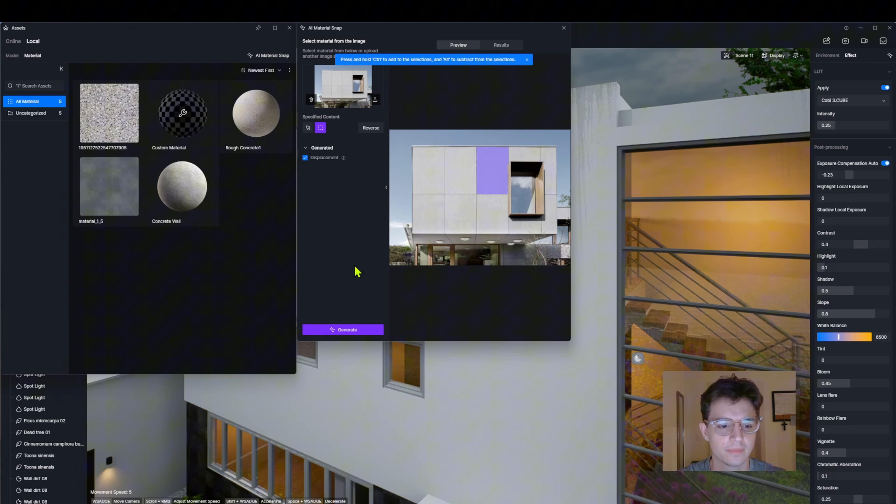
pyautogui.click(500, 45)
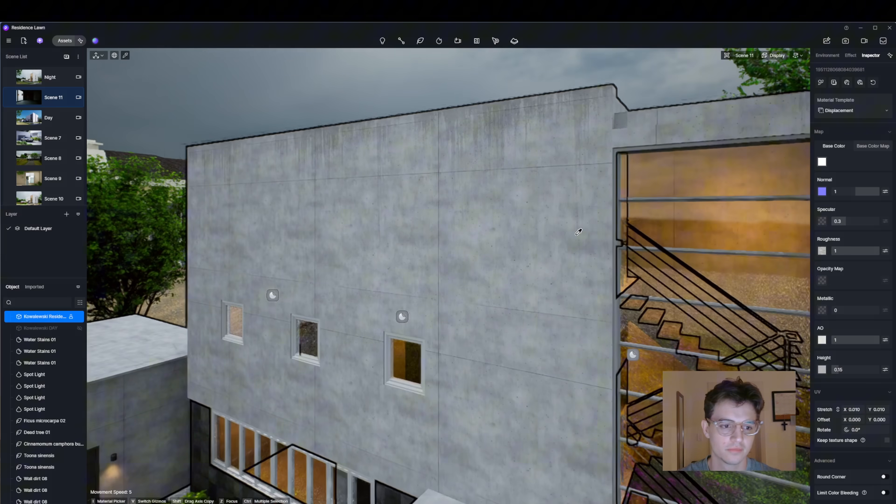
# Leave the textured walls deselected and pull back to an aerial overview of the site.
pyautogui.click(850, 55)
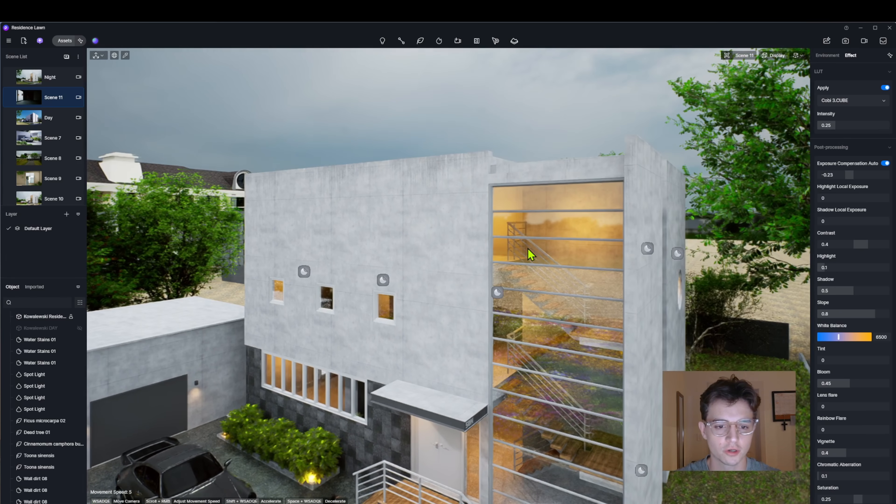
pyautogui.click(823, 59)
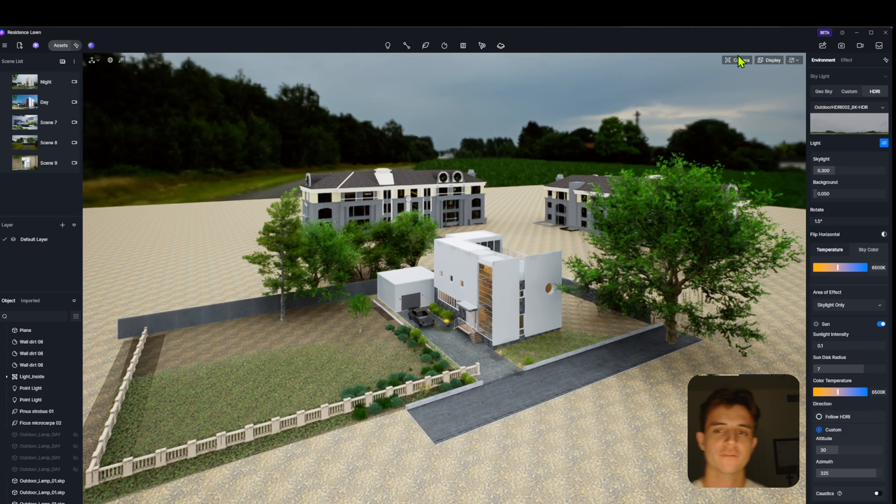
# Set the camera to Parallel projection, align to the front wall, then view the site from Top.
pyautogui.click(737, 60)
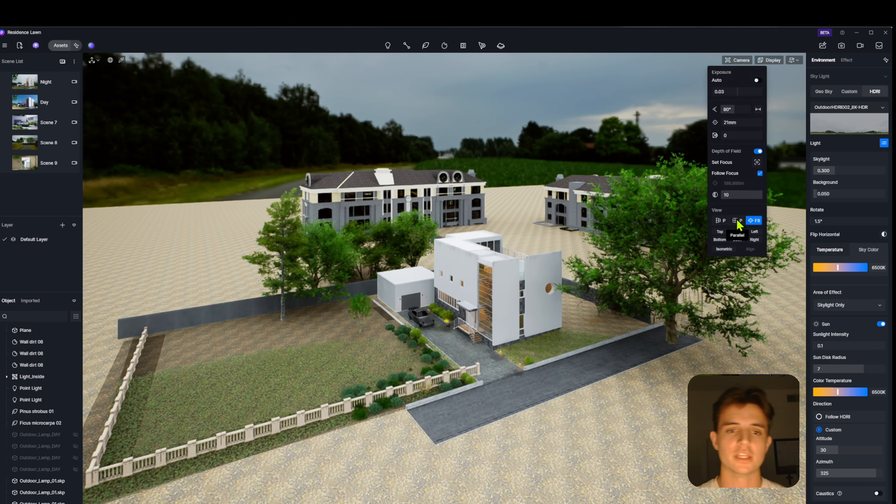
pyautogui.click(737, 223)
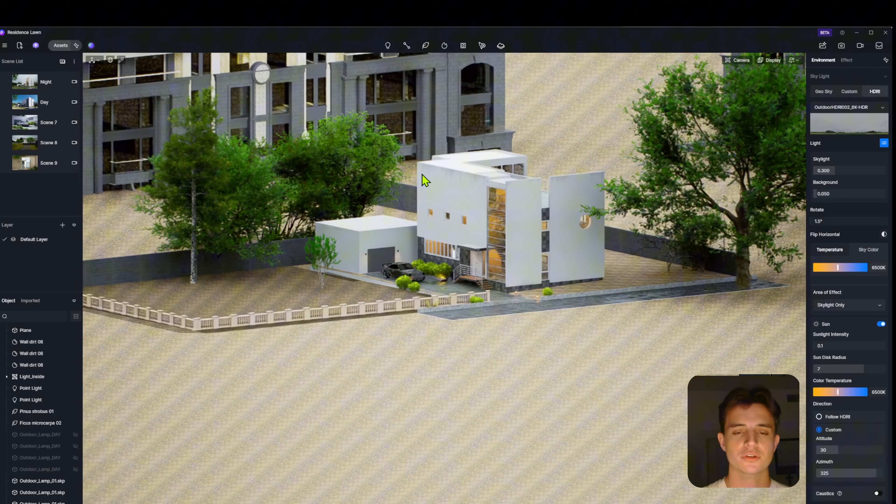
pyautogui.click(740, 60)
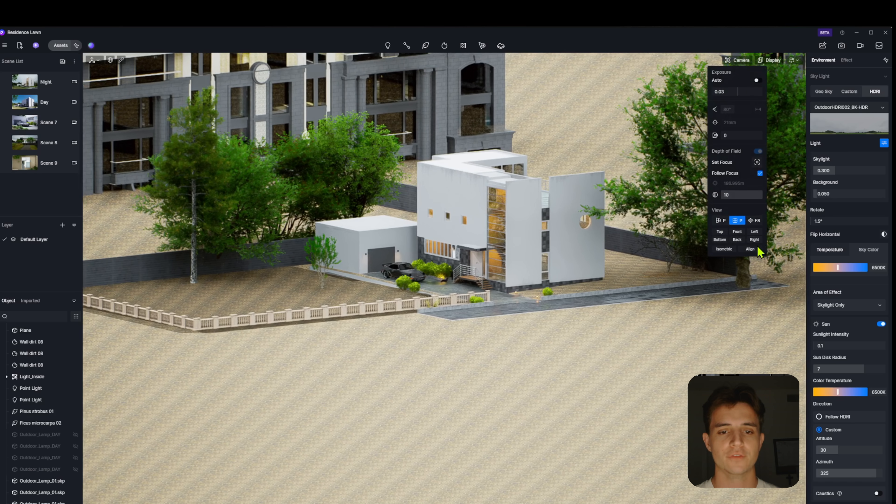
pyautogui.click(749, 249)
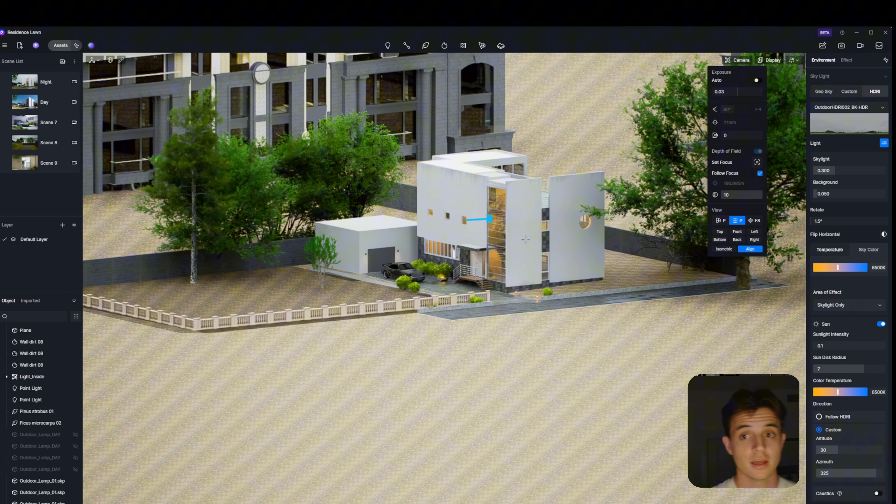
pyautogui.click(738, 231)
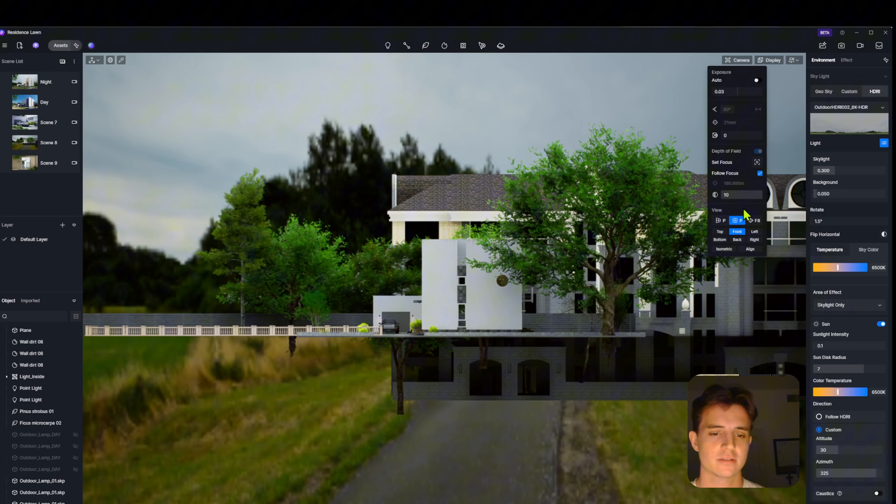
pyautogui.click(720, 231)
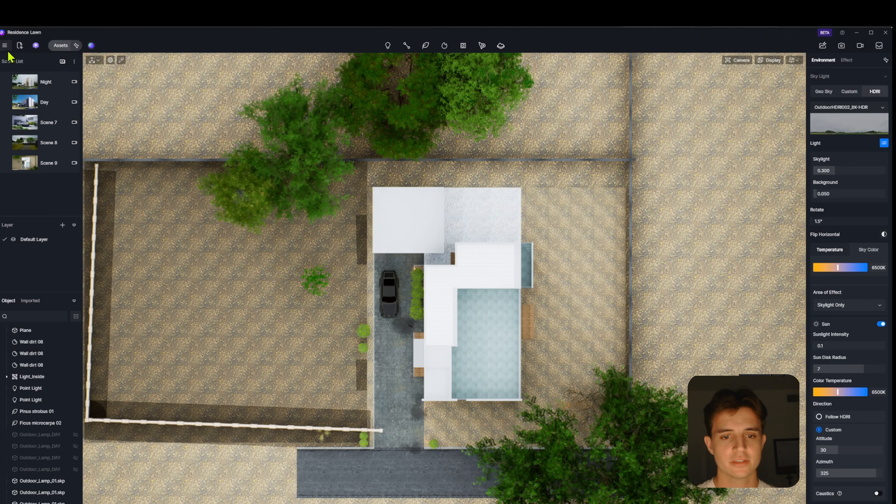
# Check in Preferences > Widget that Section Tools is enabled, then leave the dialog.
pyautogui.click(4, 45)
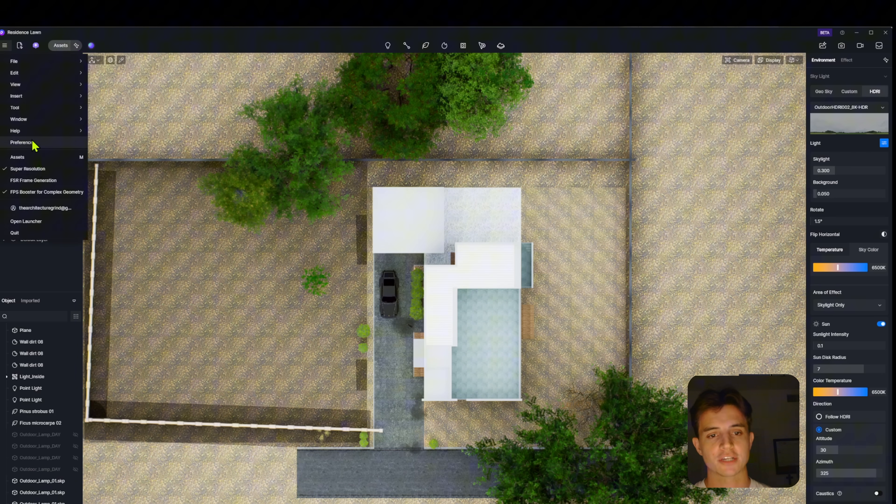
pyautogui.click(22, 143)
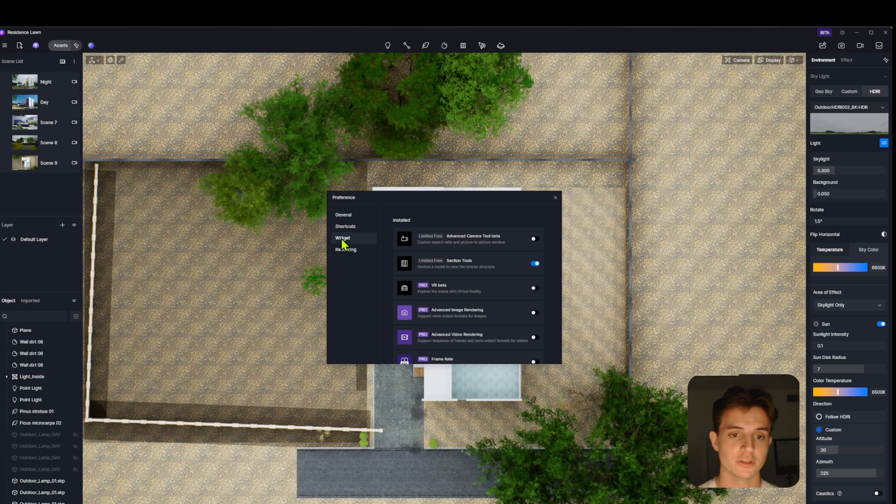
pyautogui.moveTo(578, 193)
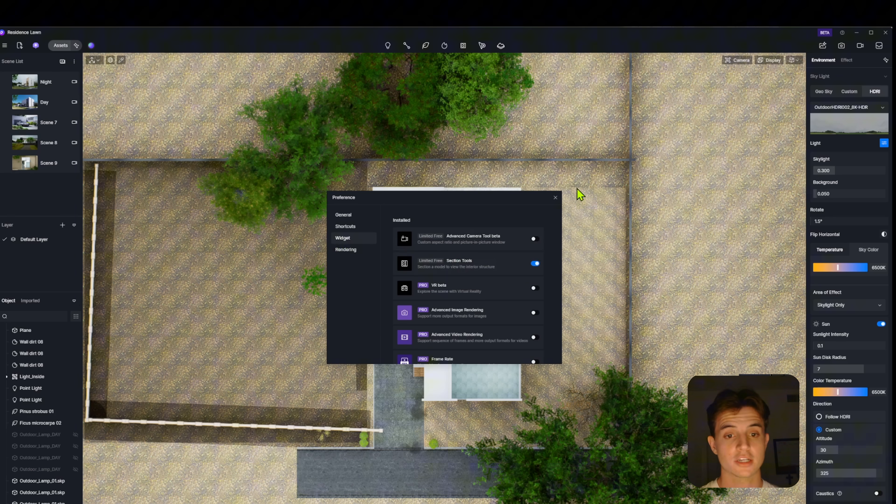
pyautogui.click(463, 45)
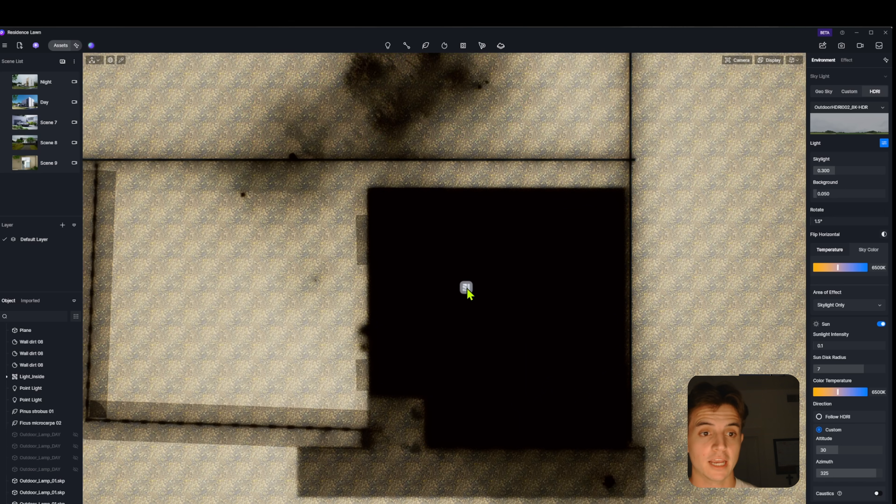
# Place the section plane with Fill and Affected by Light on, and raise the Sun Altitude for shadows.
pyautogui.click(465, 287)
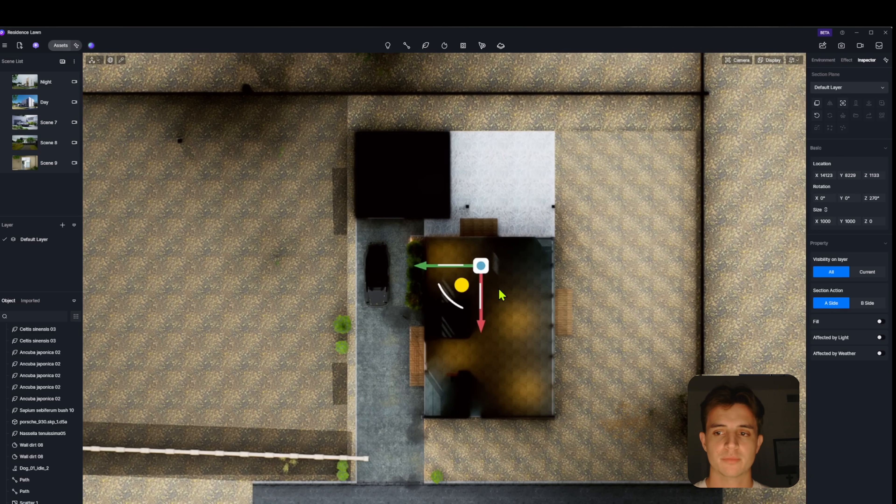
pyautogui.moveTo(793, 136)
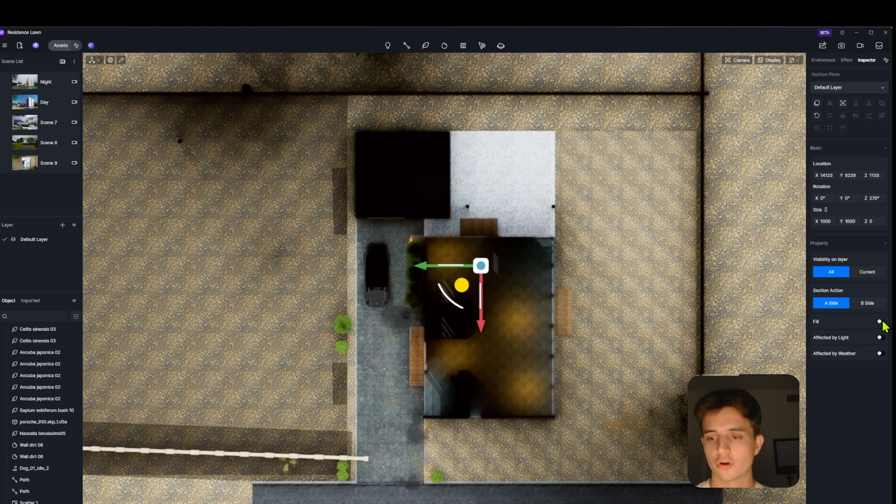
pyautogui.click(879, 321)
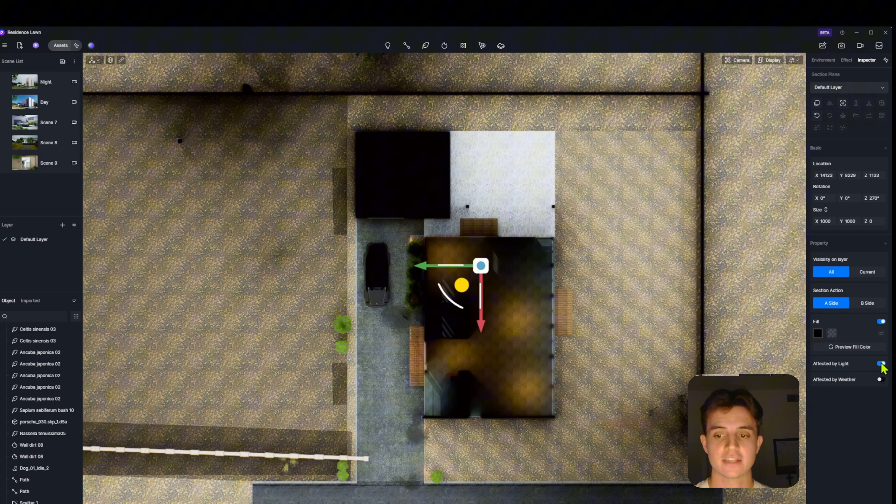
pyautogui.click(883, 363)
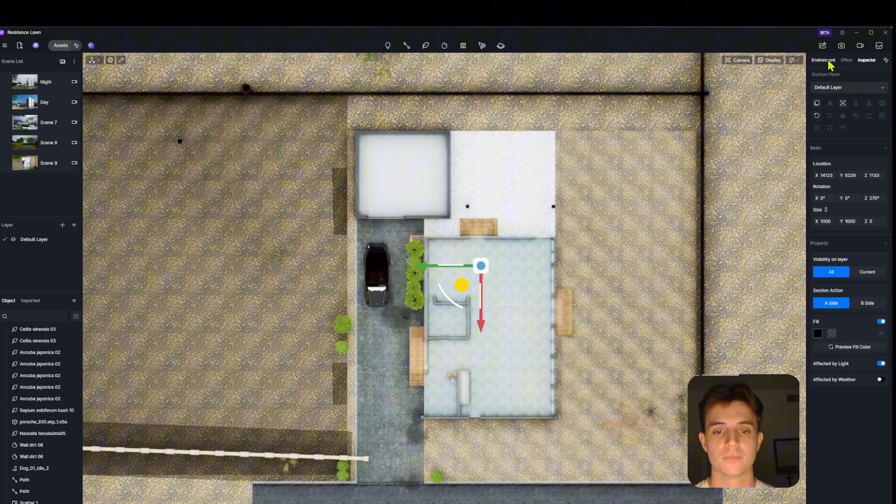
pyautogui.click(822, 59)
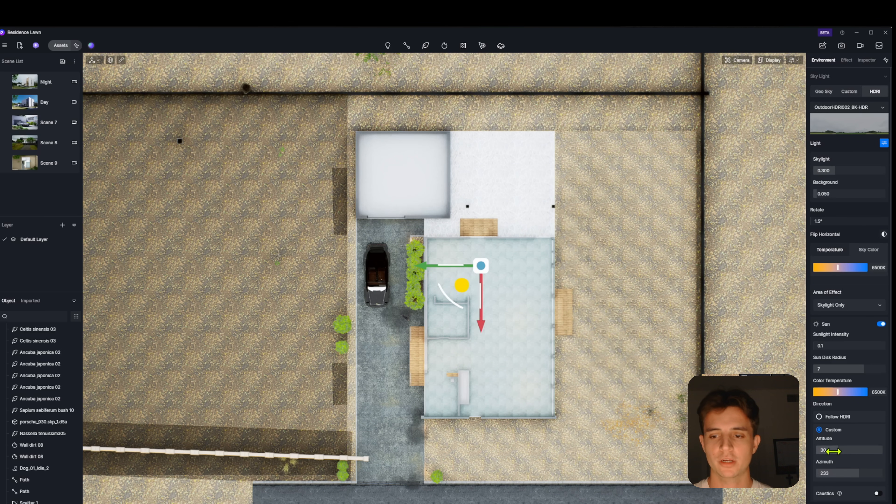
pyautogui.click(822, 91)
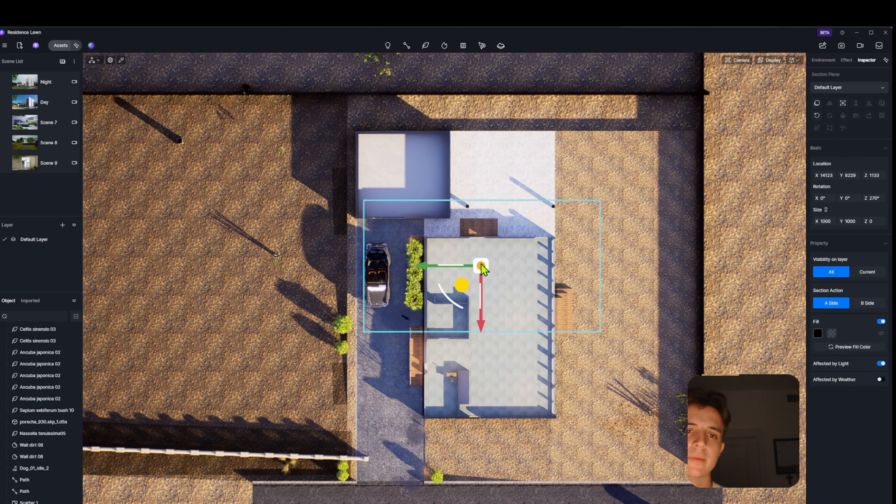
# Set the section plane's fill colour to red and preview it on the cut walls.
pyautogui.click(818, 333)
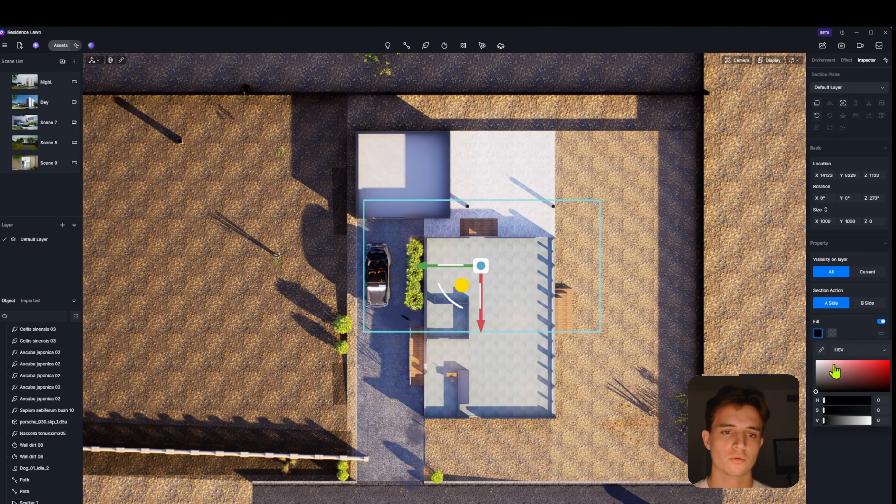
pyautogui.click(884, 360)
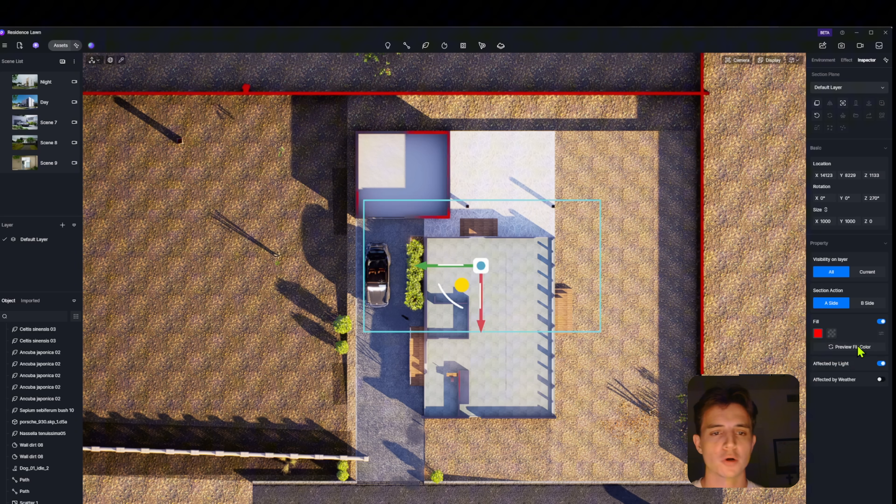
pyautogui.click(818, 333)
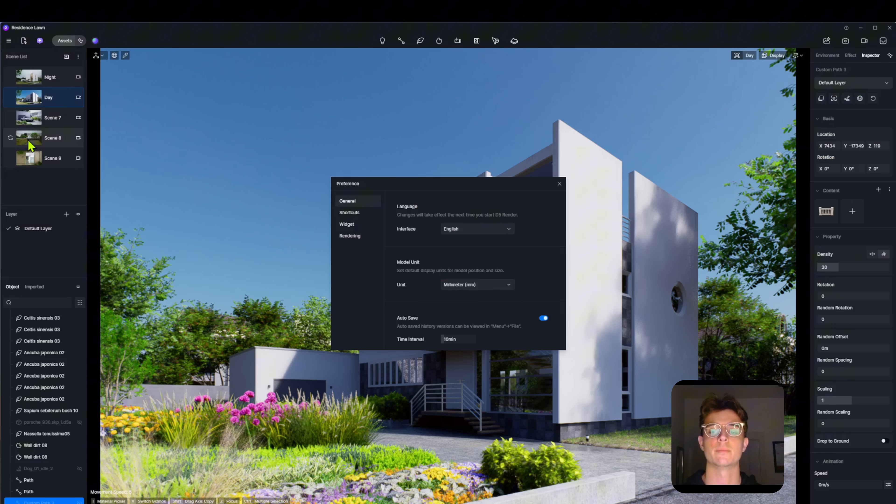
# Browse the General and Rendering preferences, close them and return to the Day scene view.
pyautogui.scroll(-3)
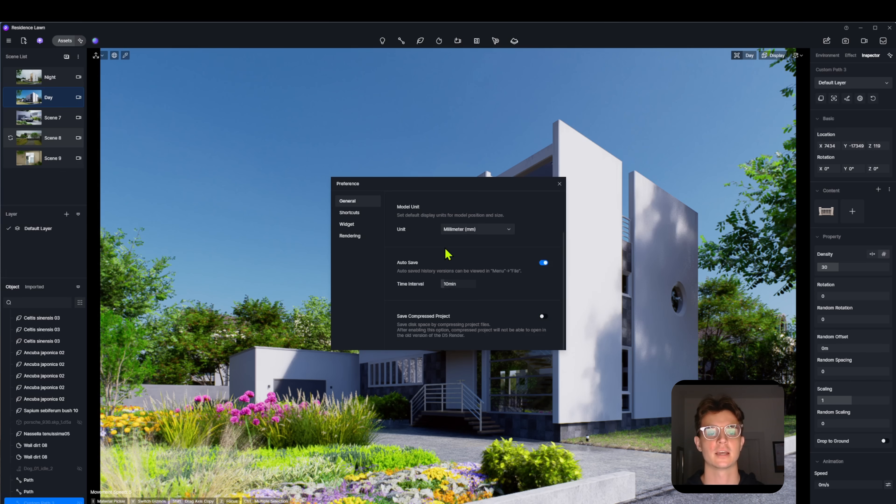
pyautogui.click(349, 235)
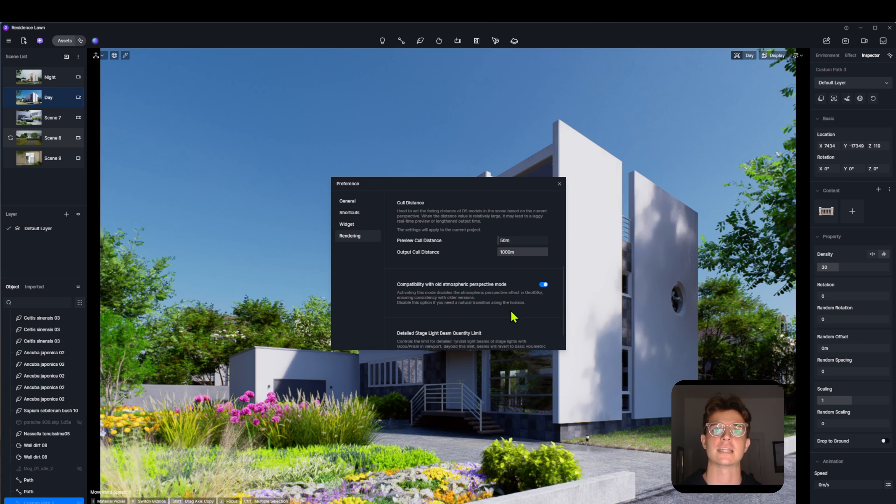
pyautogui.scroll(-3)
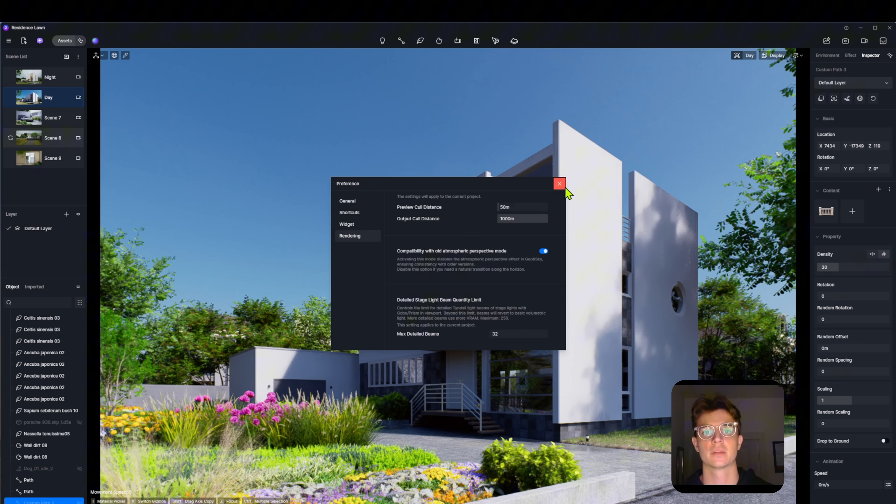
pyautogui.click(559, 183)
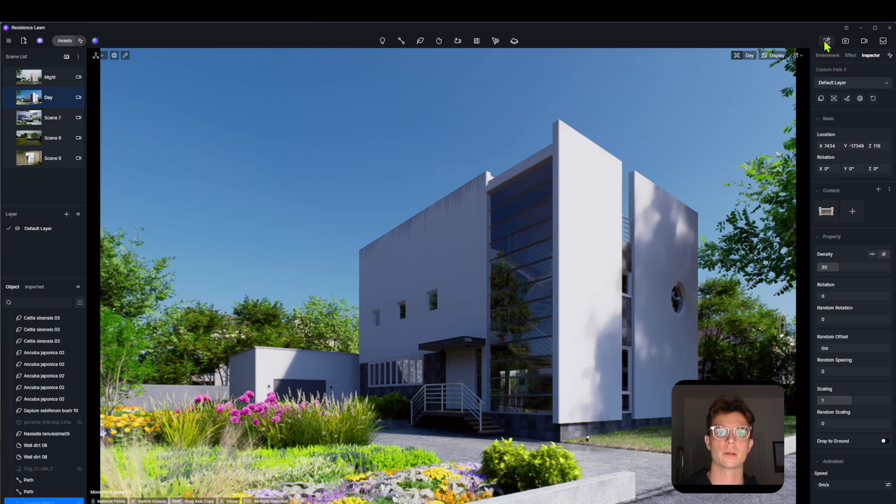
pyautogui.click(826, 40)
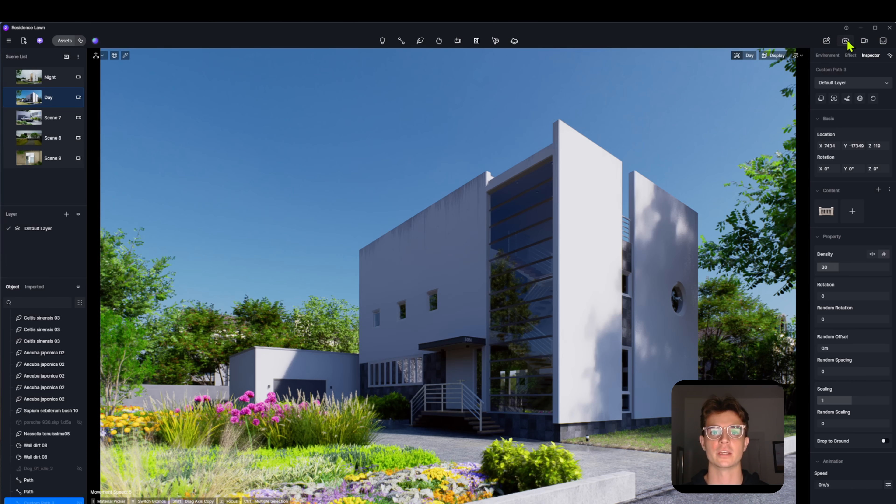
pyautogui.click(845, 40)
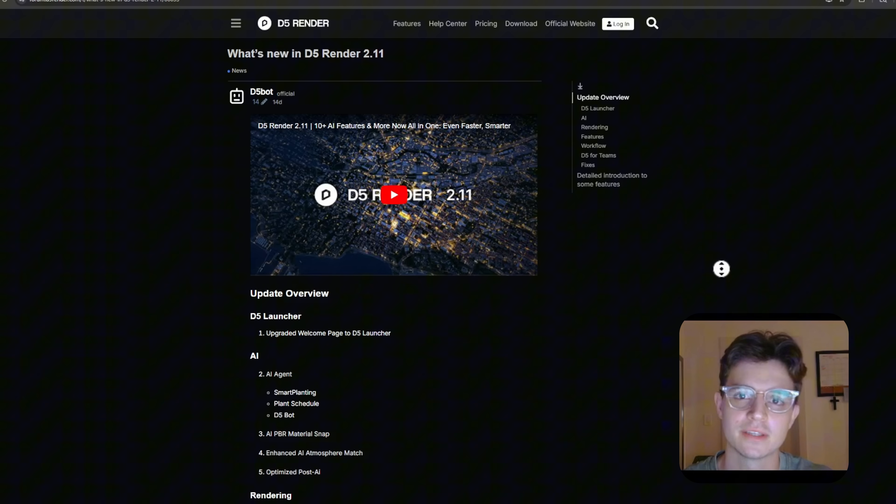
# Scroll through the 2.11 Update Overview list, then return to the D5 Render project window.
pyautogui.scroll(-3)
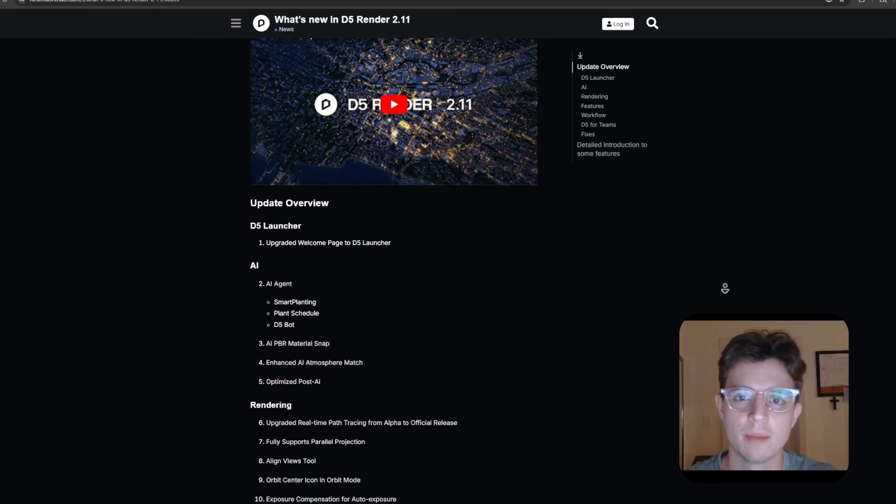
pyautogui.scroll(-3)
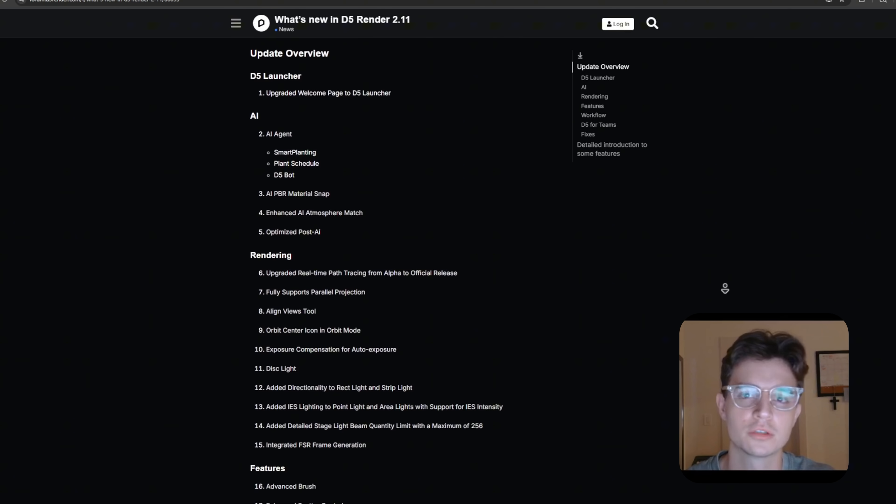
pyautogui.scroll(-3)
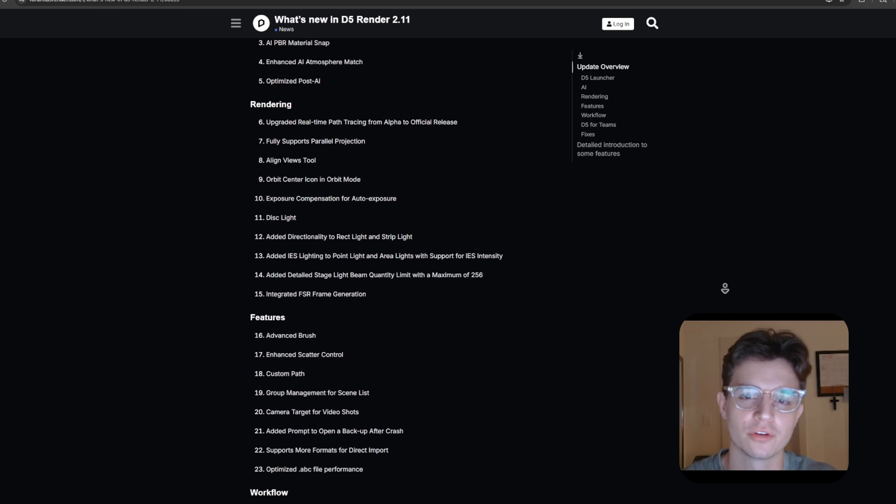
pyautogui.press('alt+tab')
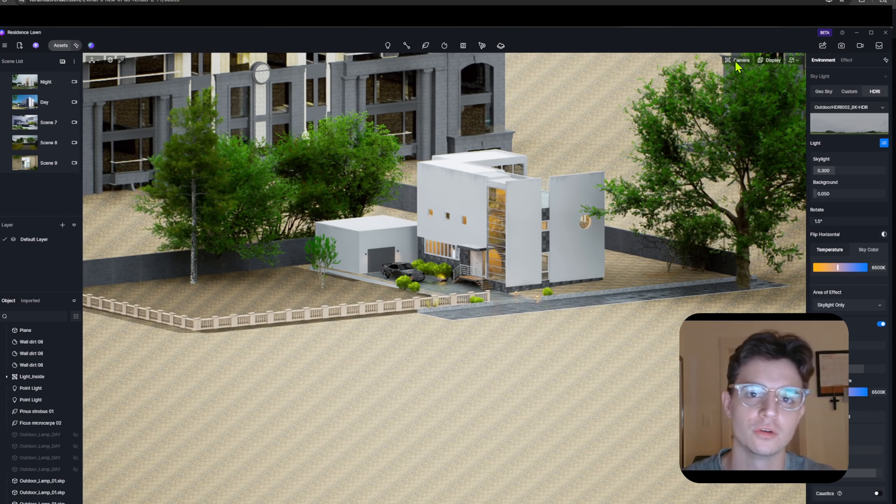
# Select Camera at the viewport's top right over the aerial residence scene.
pyautogui.click(741, 60)
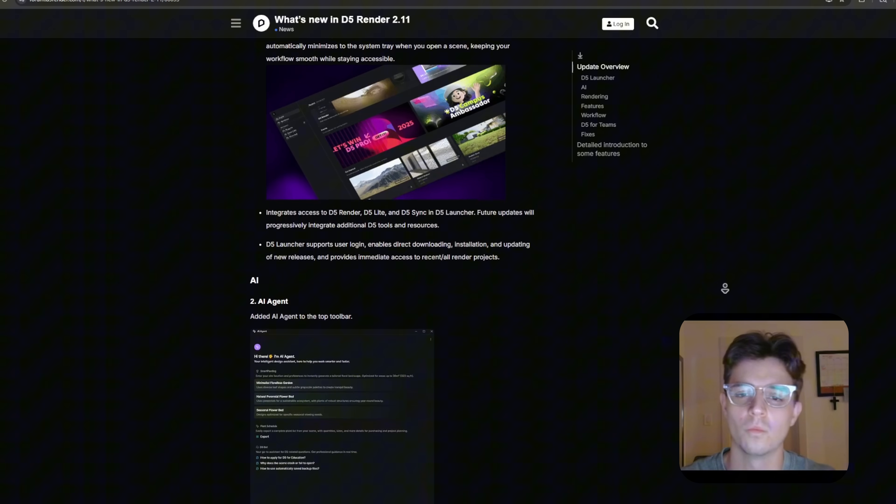
# Scroll through the AI Agent, SmartPlanting, Plant Schedule and AI PBR Material Snap notes.
pyautogui.scroll(-3)
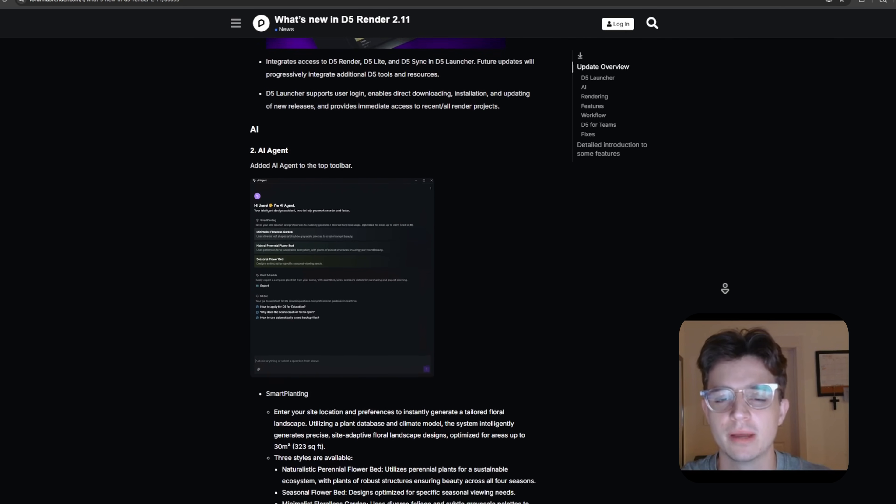
pyautogui.scroll(-3)
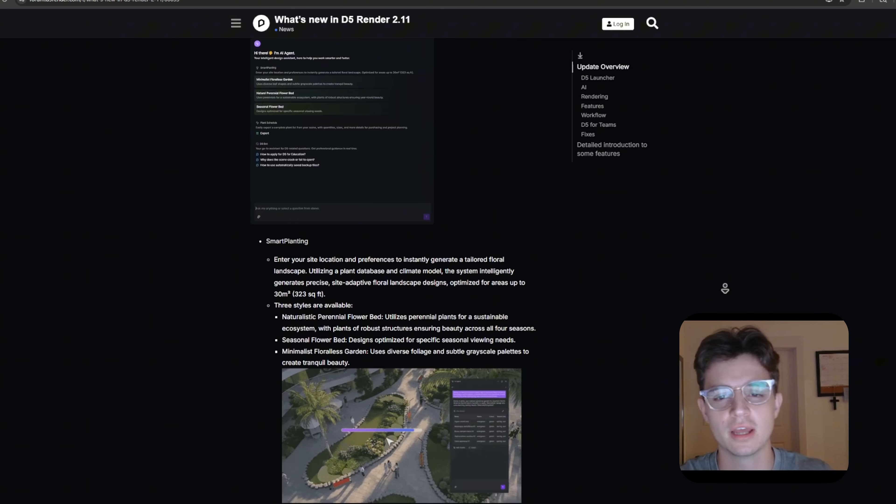
pyautogui.scroll(-3)
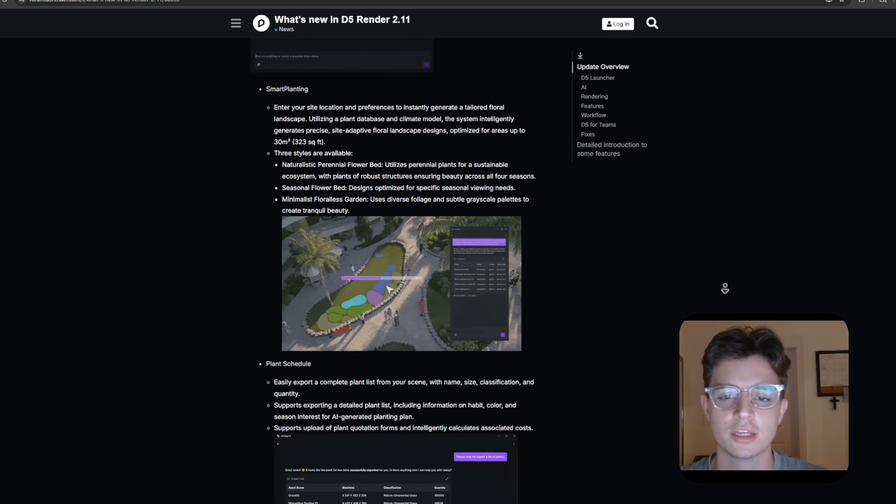
pyautogui.scroll(-3)
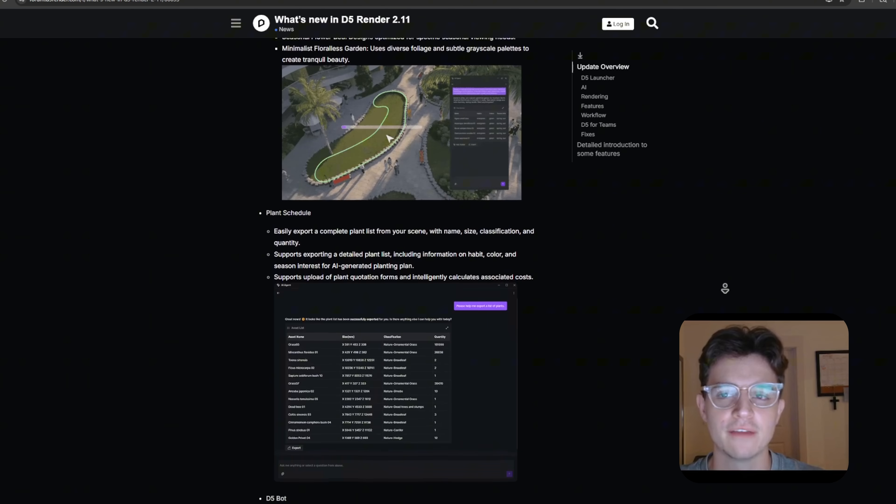
pyautogui.scroll(-3)
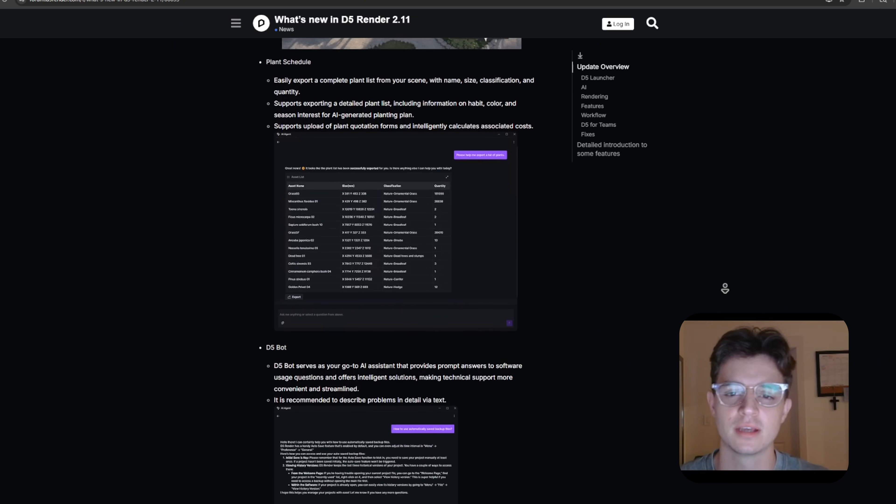
pyautogui.scroll(-3)
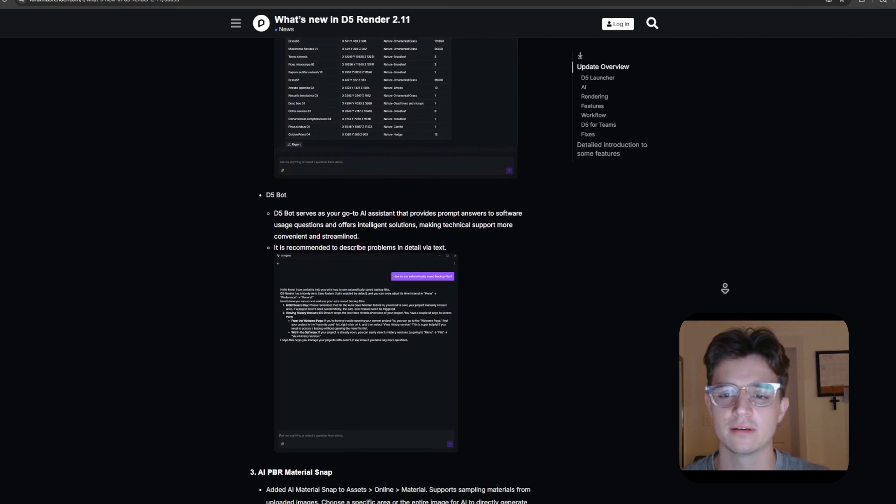
pyautogui.scroll(-3)
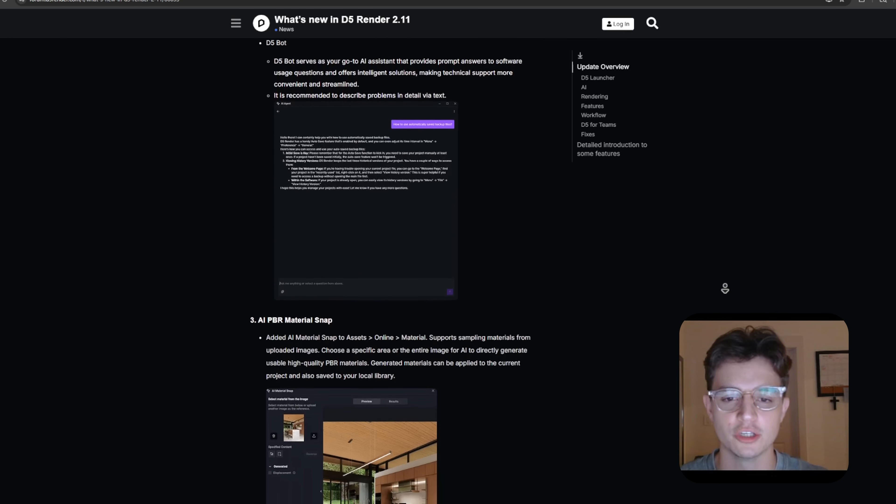
pyautogui.scroll(-3)
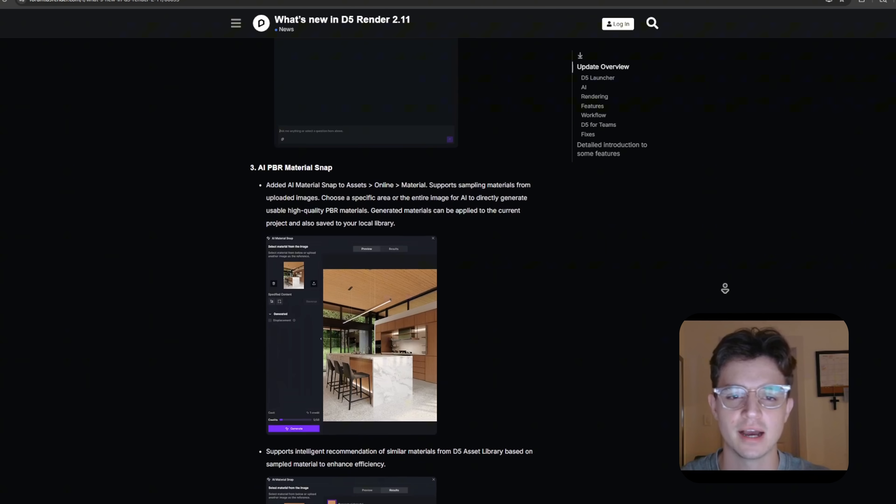
pyautogui.scroll(-3)
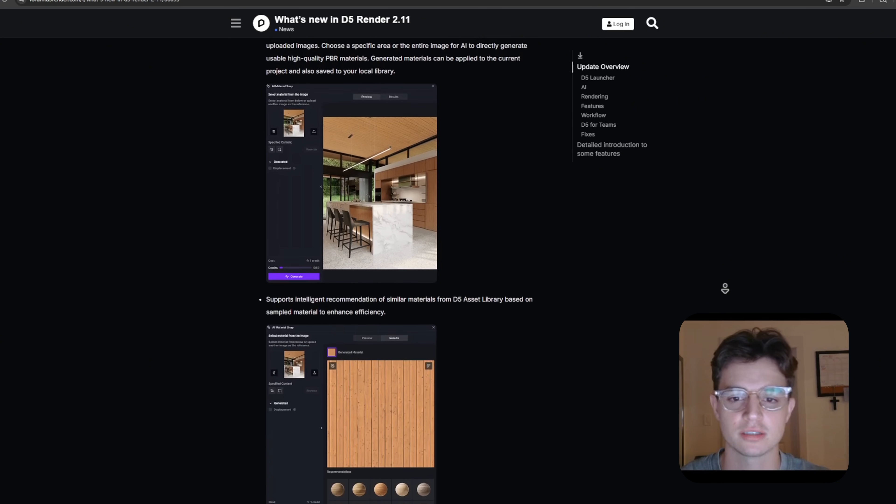
pyautogui.scroll(-3)
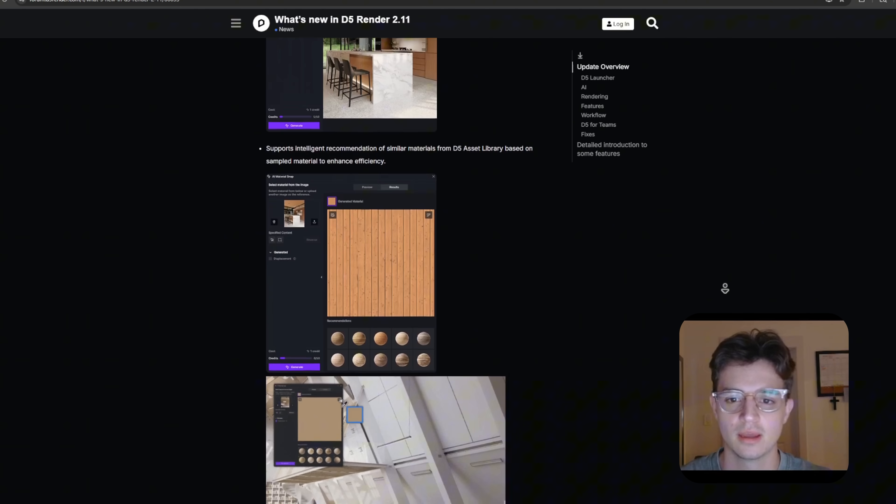
pyautogui.scroll(-3)
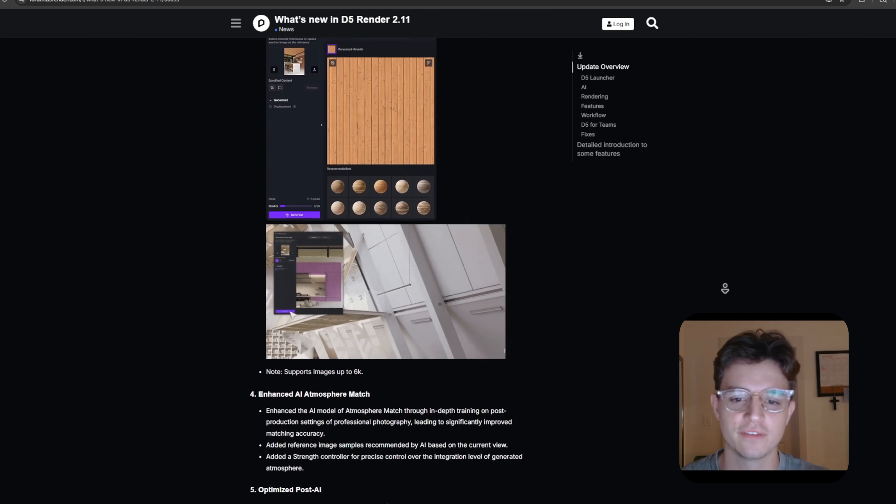
pyautogui.scroll(-3)
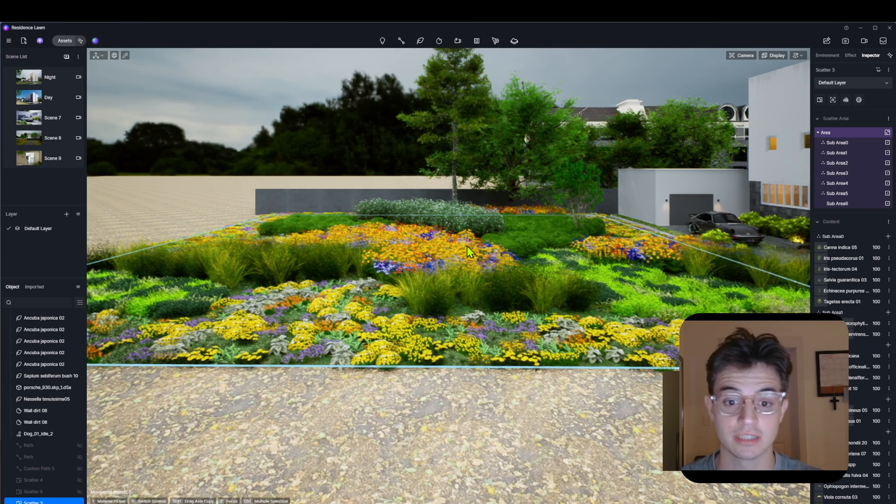
# Deselect the flower bed scatter in the viewport to view it unobstructed.
pyautogui.click(826, 55)
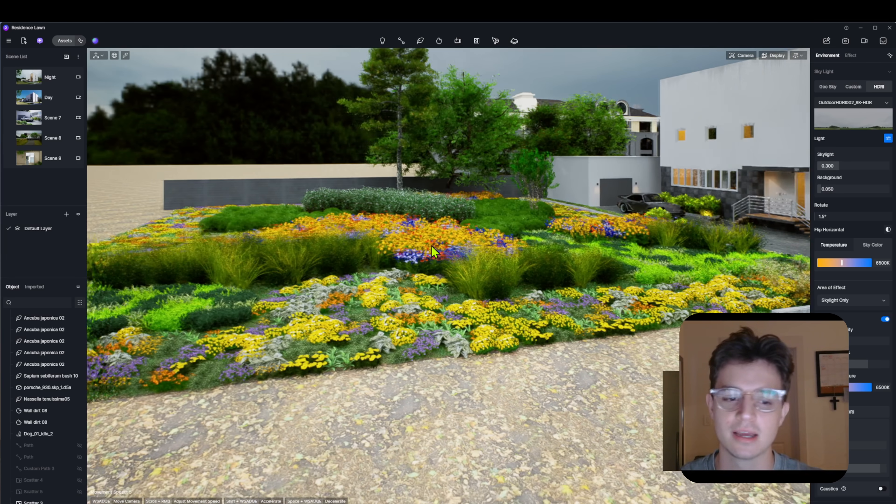